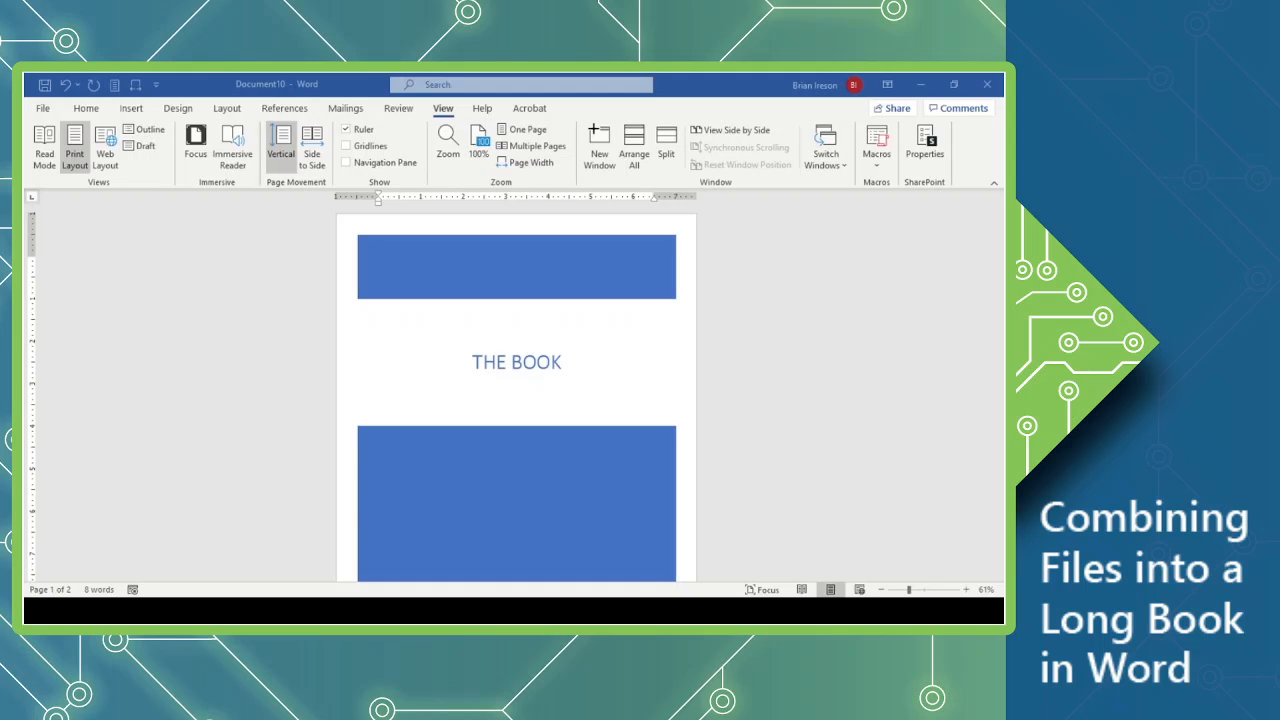
mouse_move(195, 466)
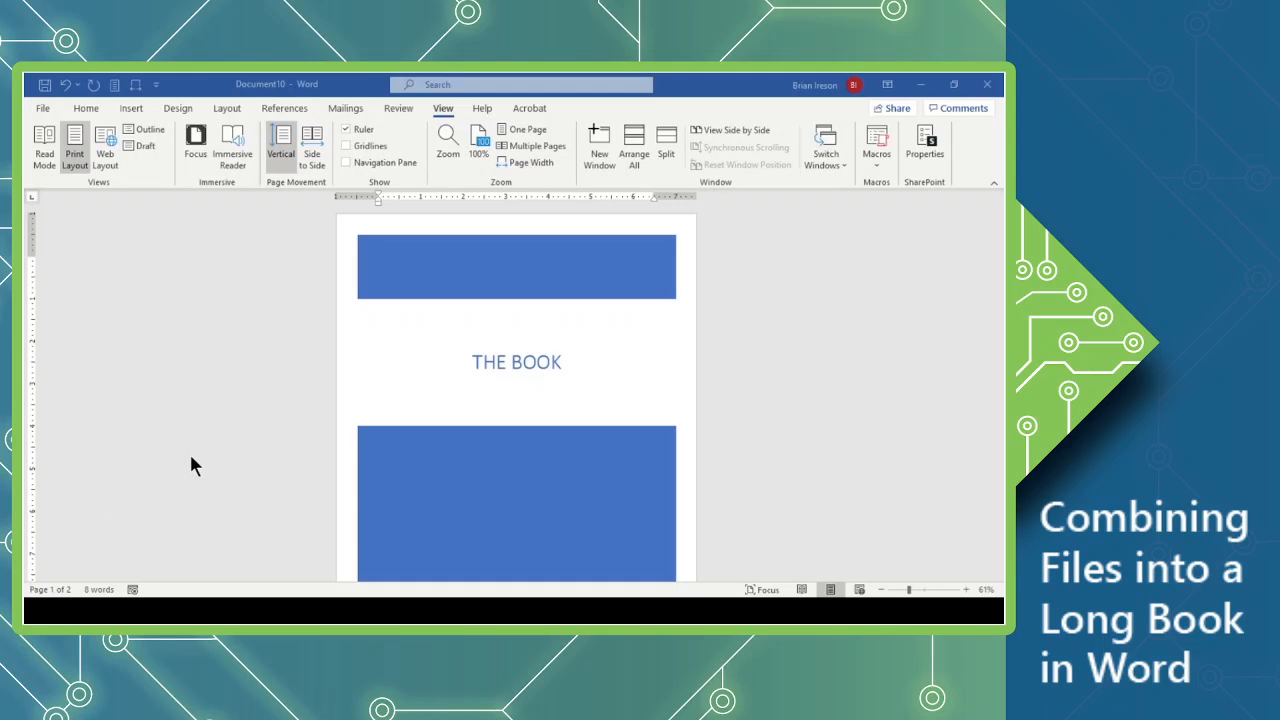
mouse_move(280, 393)
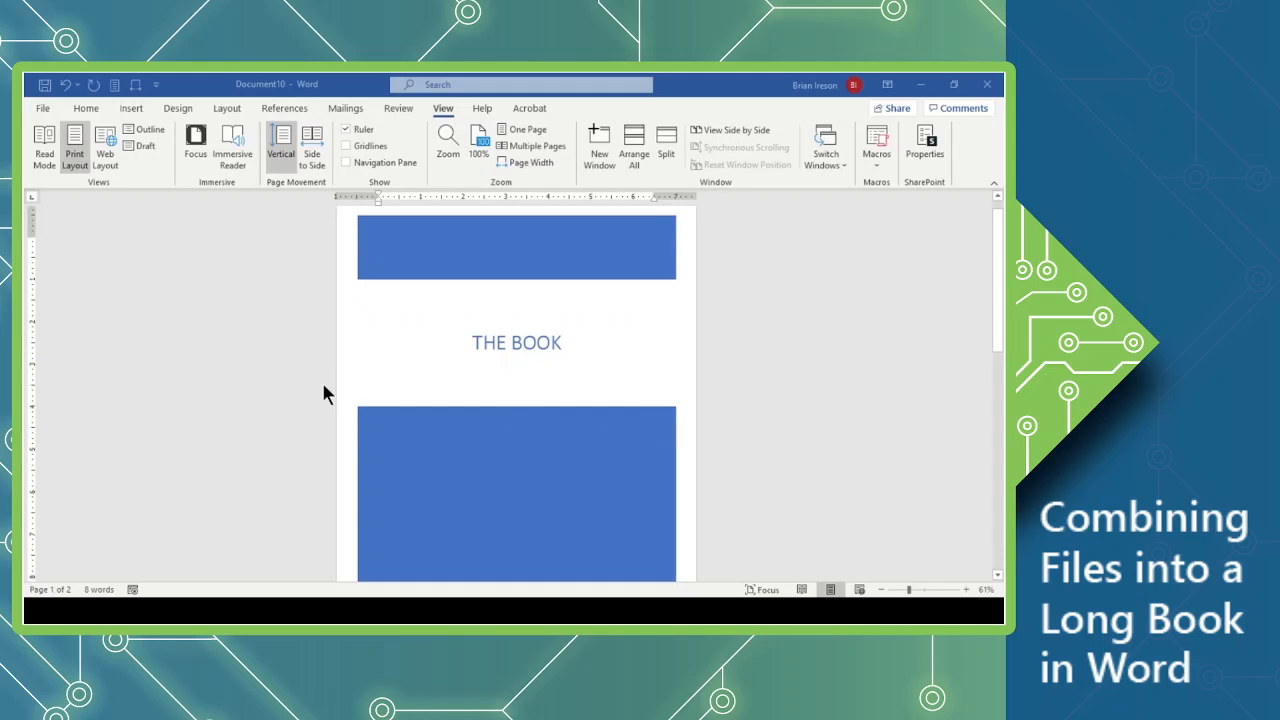
Switch page movement to Side to Side, showing the 'THE BOOK' cover beside the blank page.
scroll(down, 3)
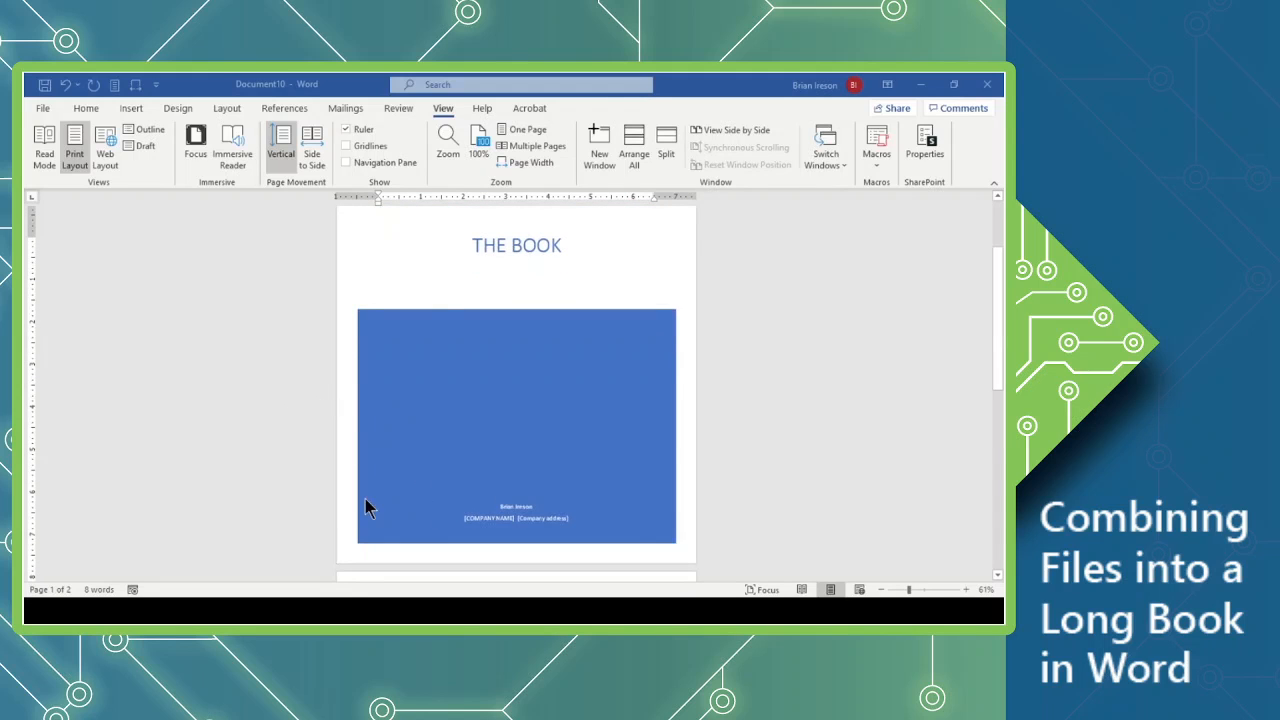
scroll(down, 3)
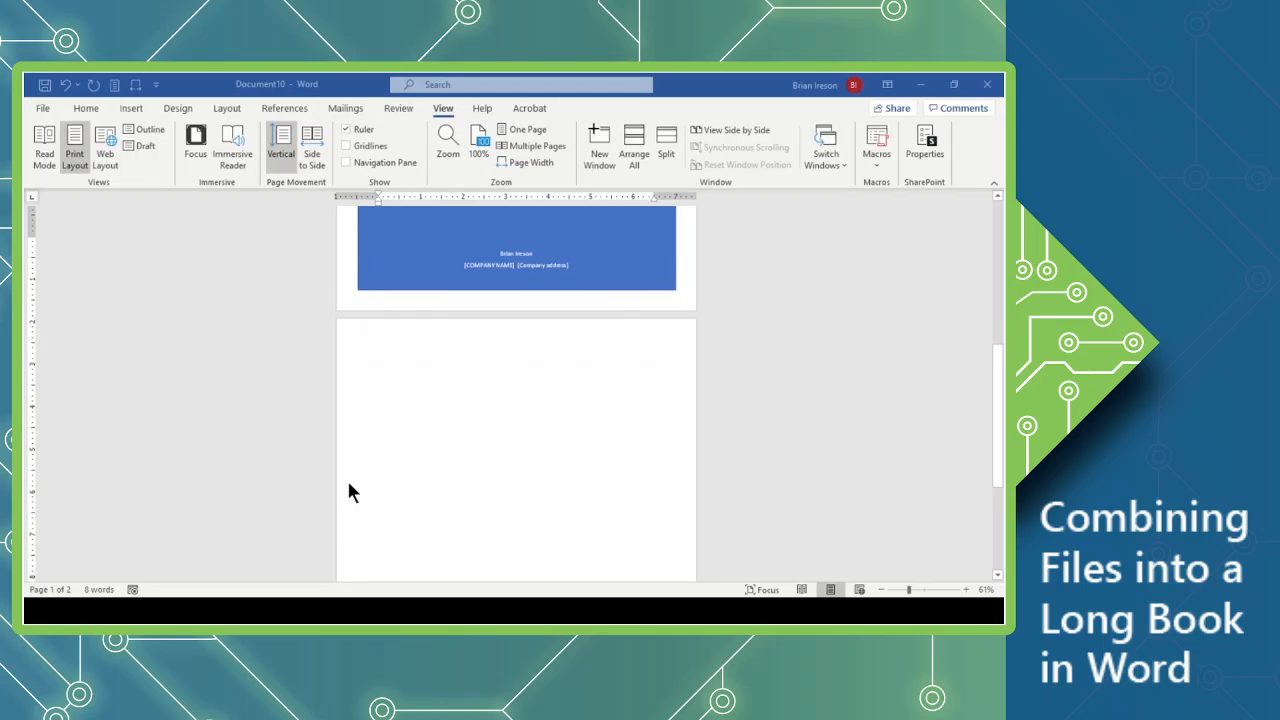
scroll(down, 3)
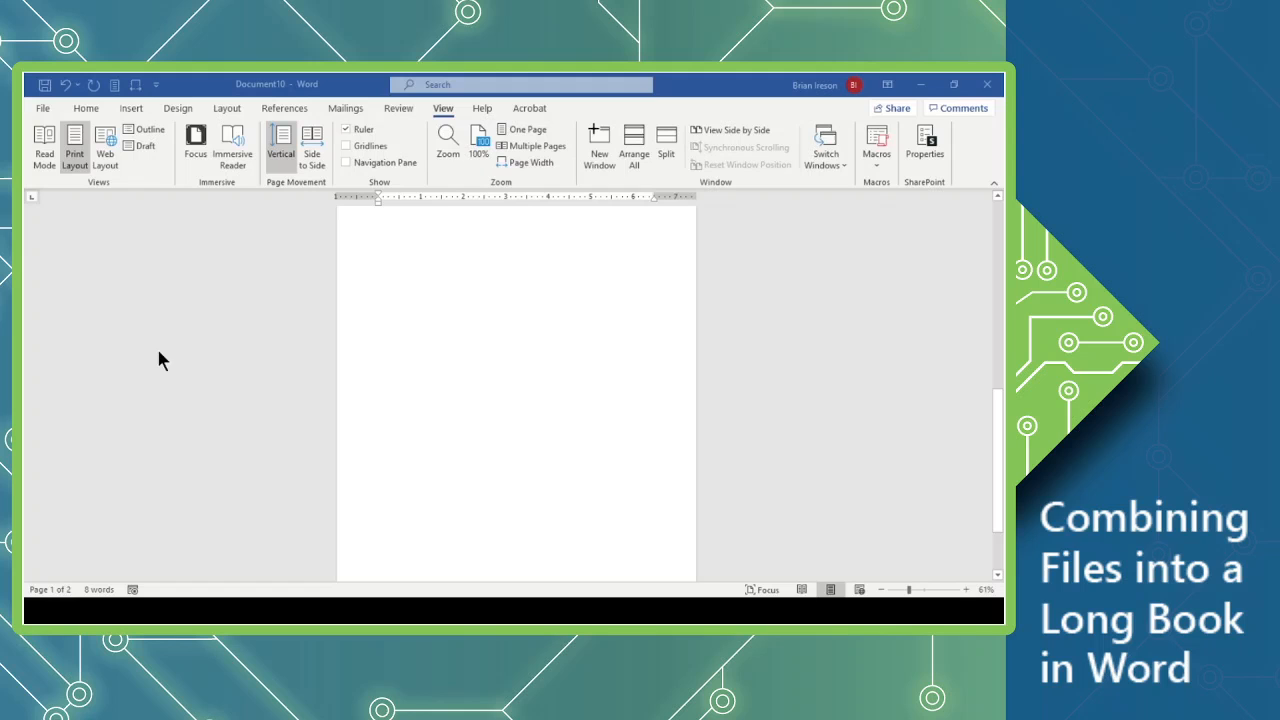
mouse_move(180, 390)
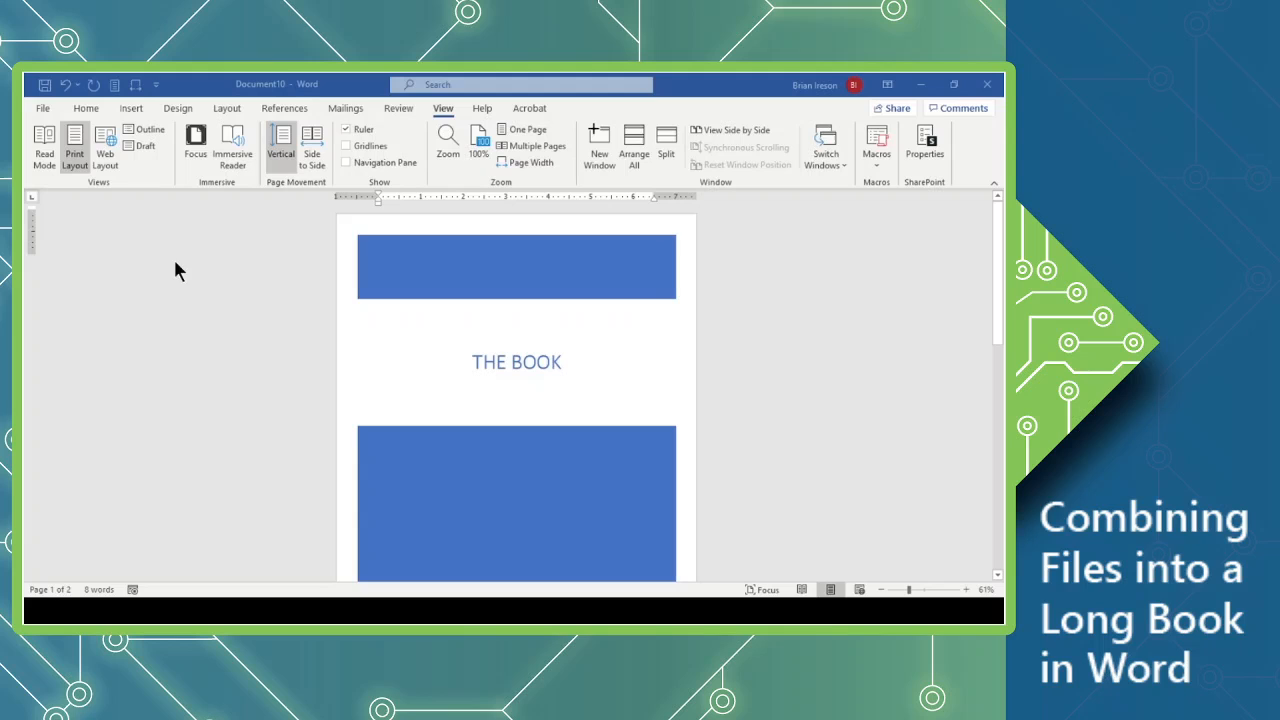
mouse_move(310, 150)
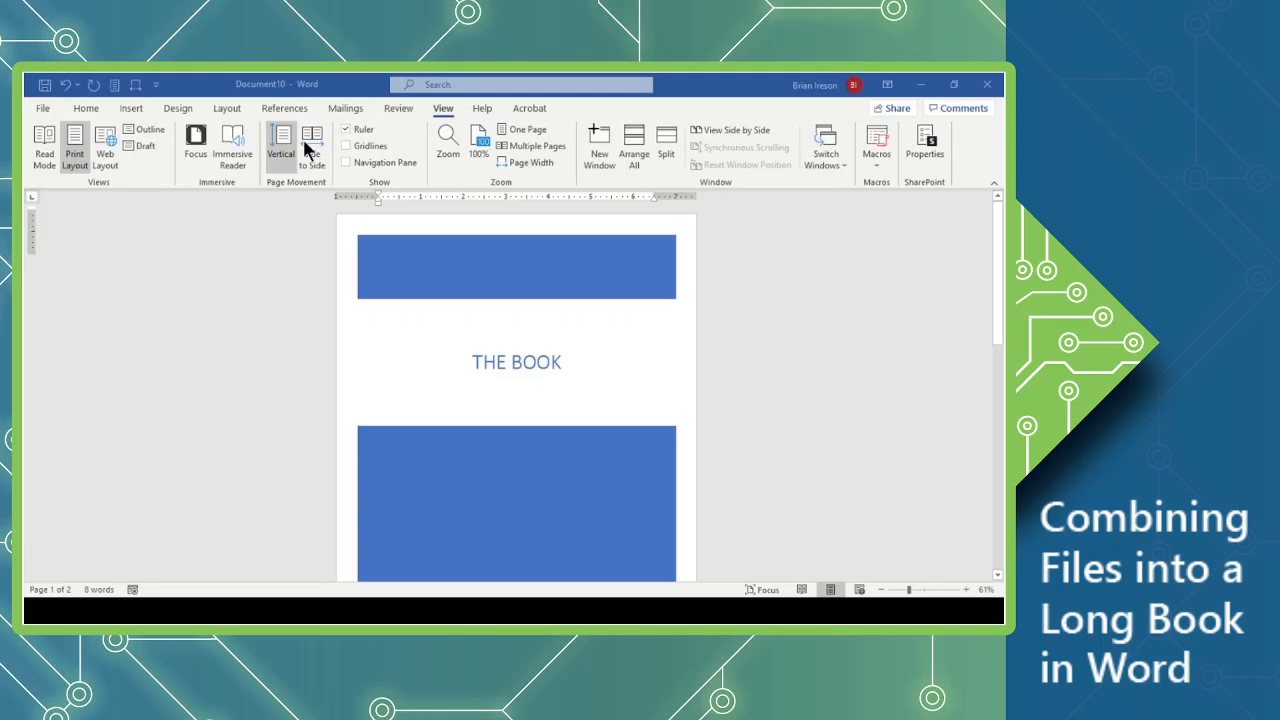
mouse_move(281, 145)
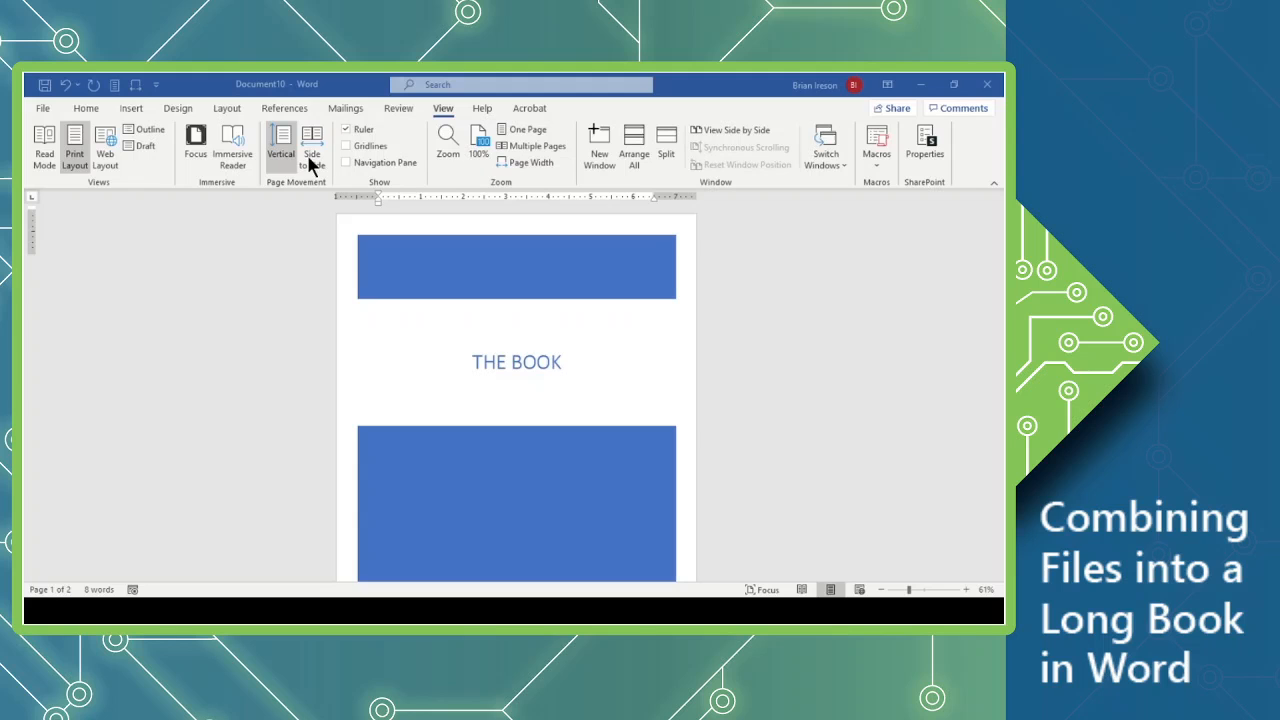
click(312, 145)
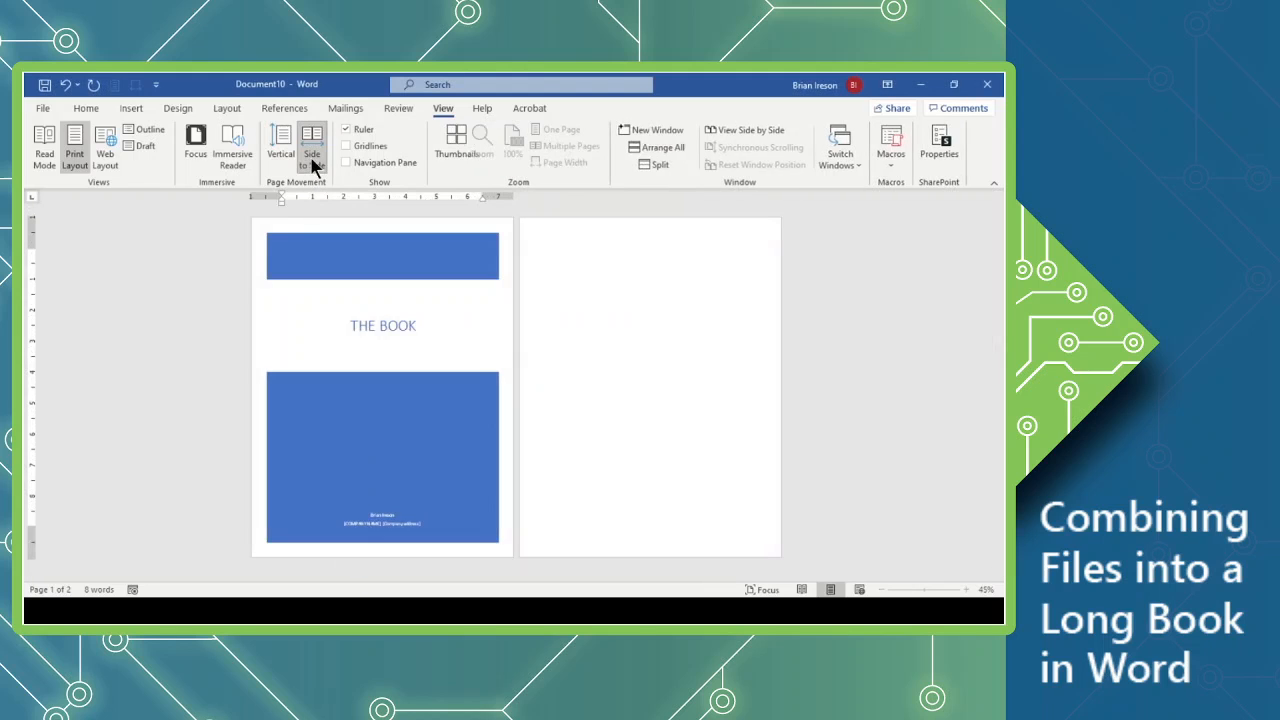
click(313, 145)
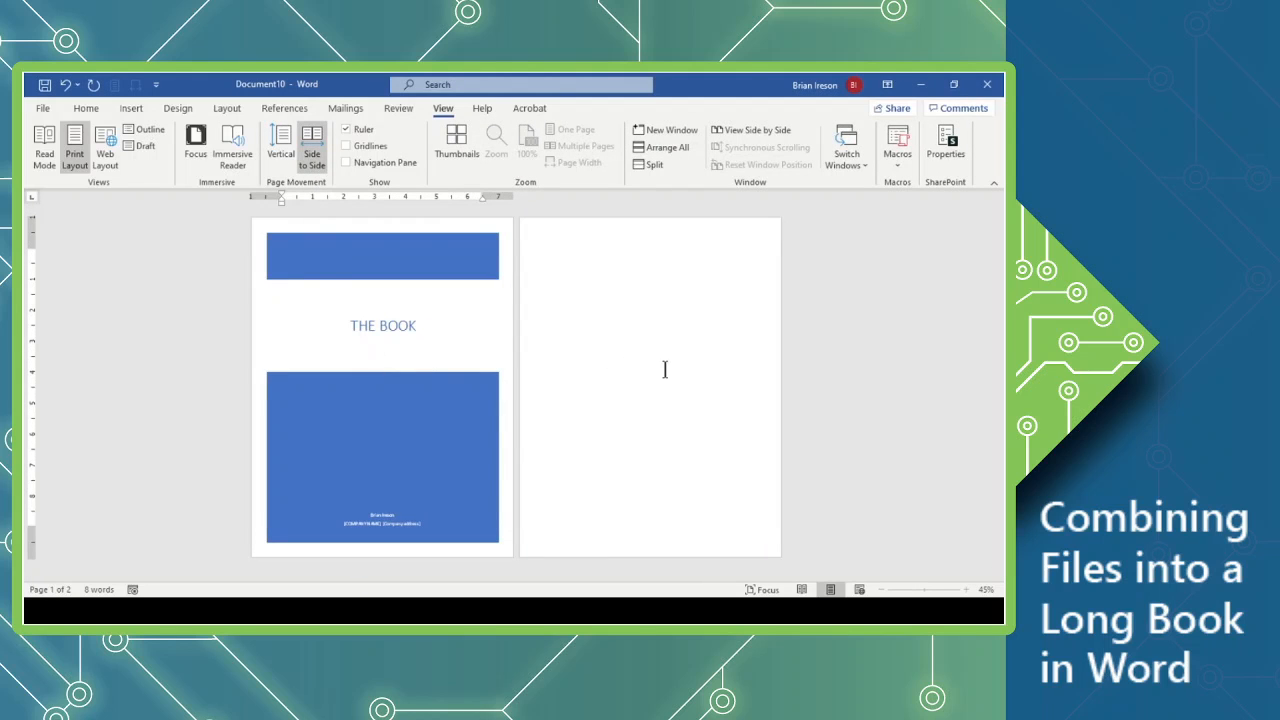
mouse_move(659, 380)
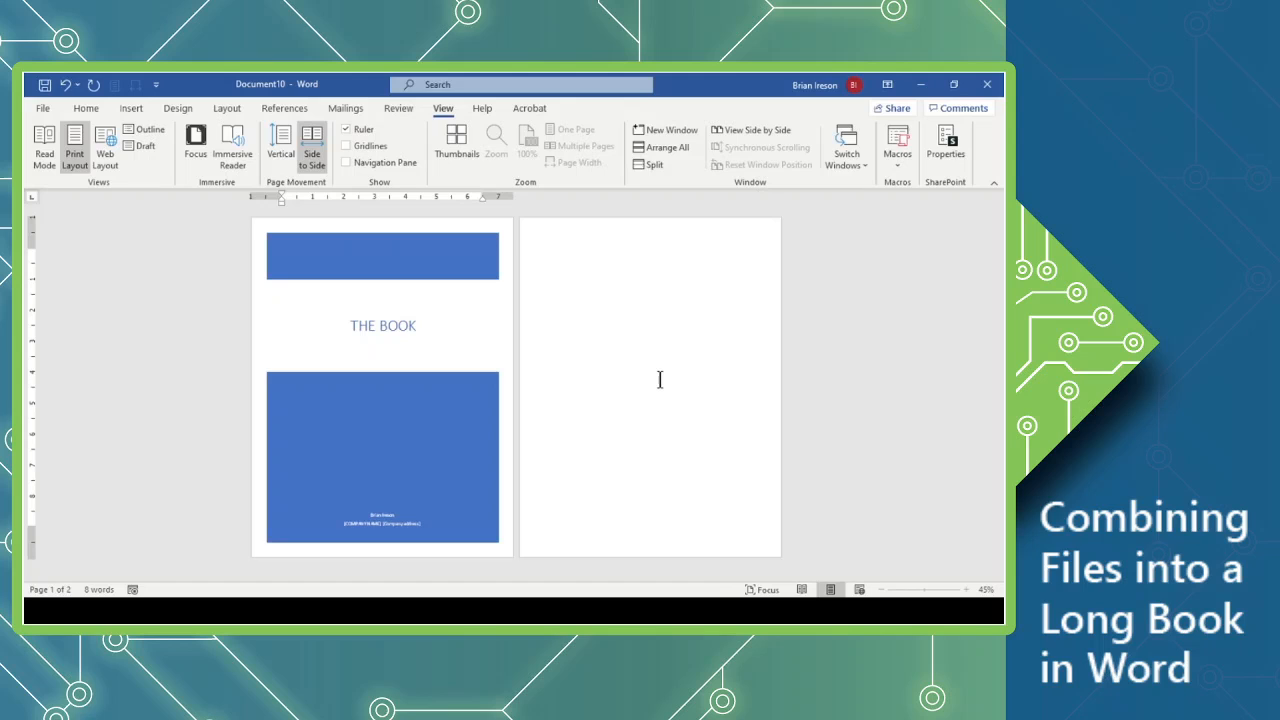
mouse_move(251, 234)
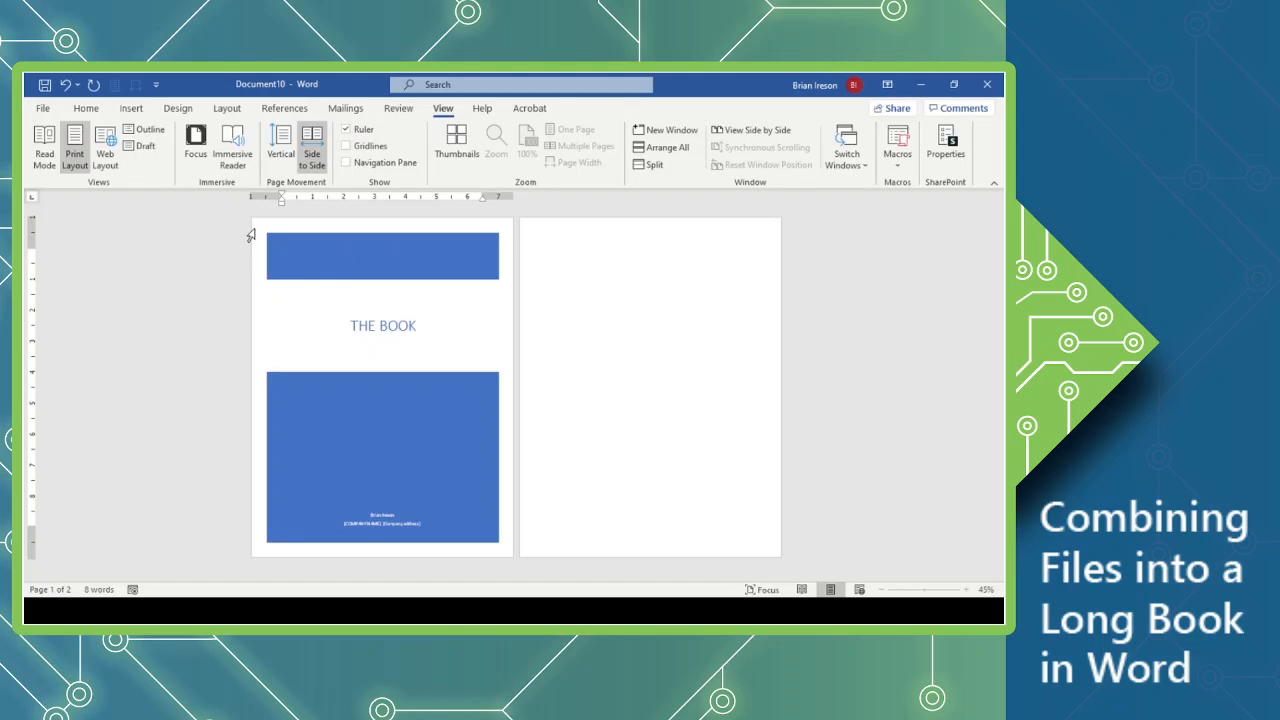
mouse_move(243, 318)
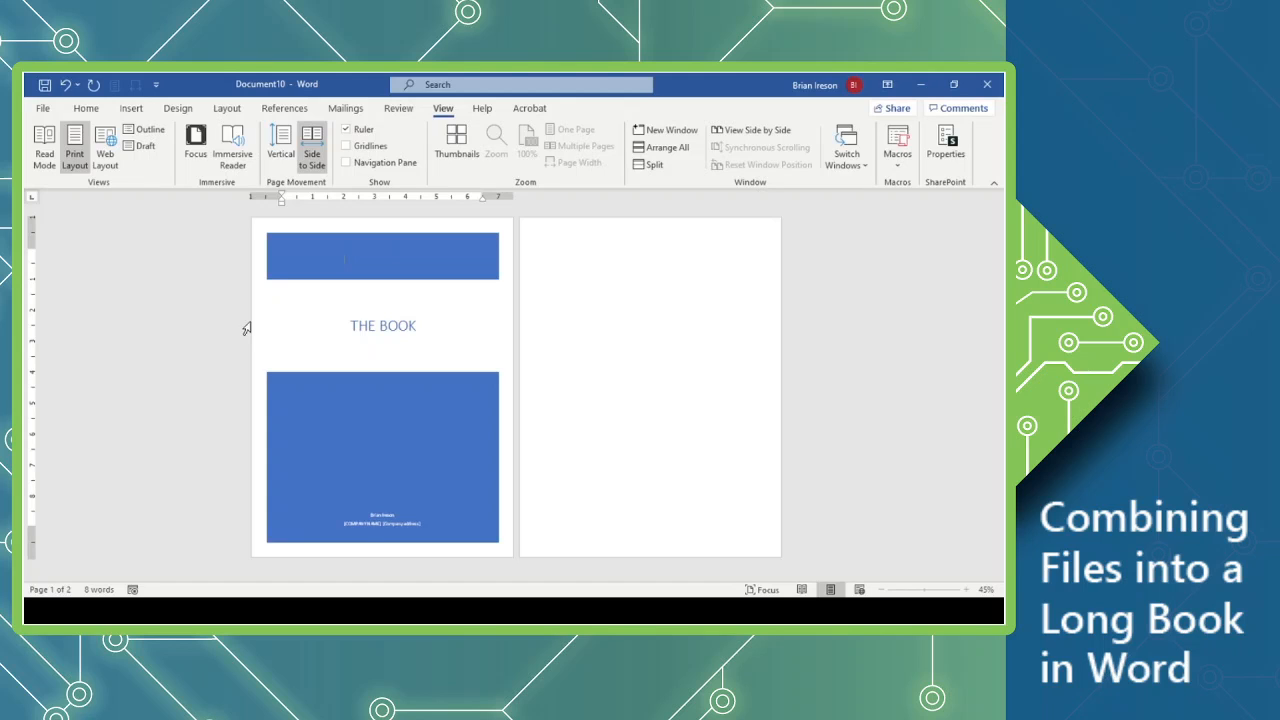
mouse_move(441, 282)
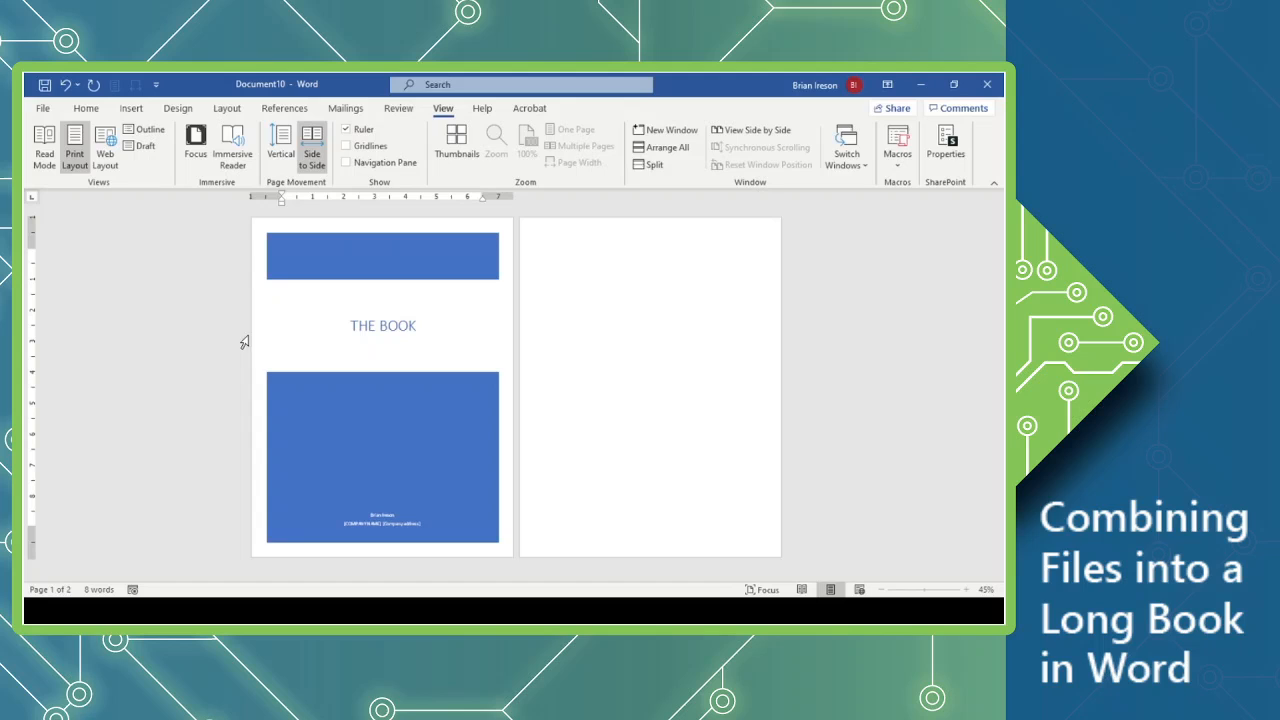
mouse_move(248, 344)
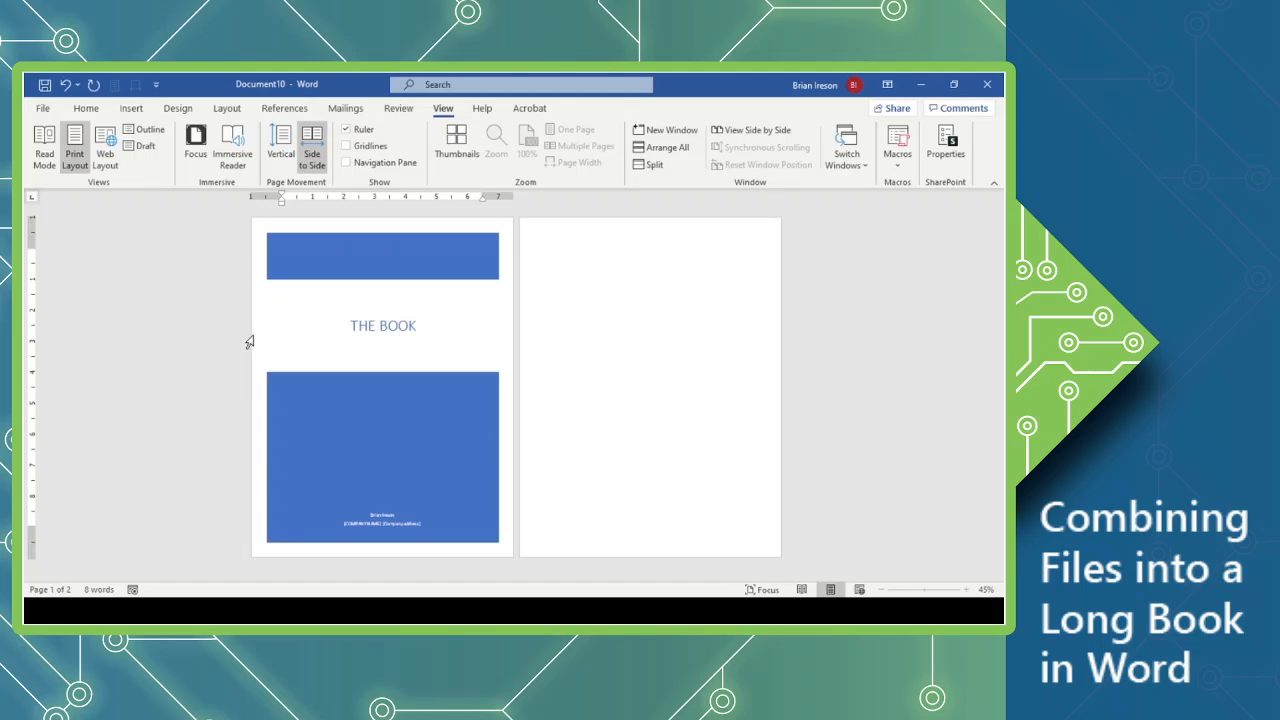
mouse_move(250, 342)
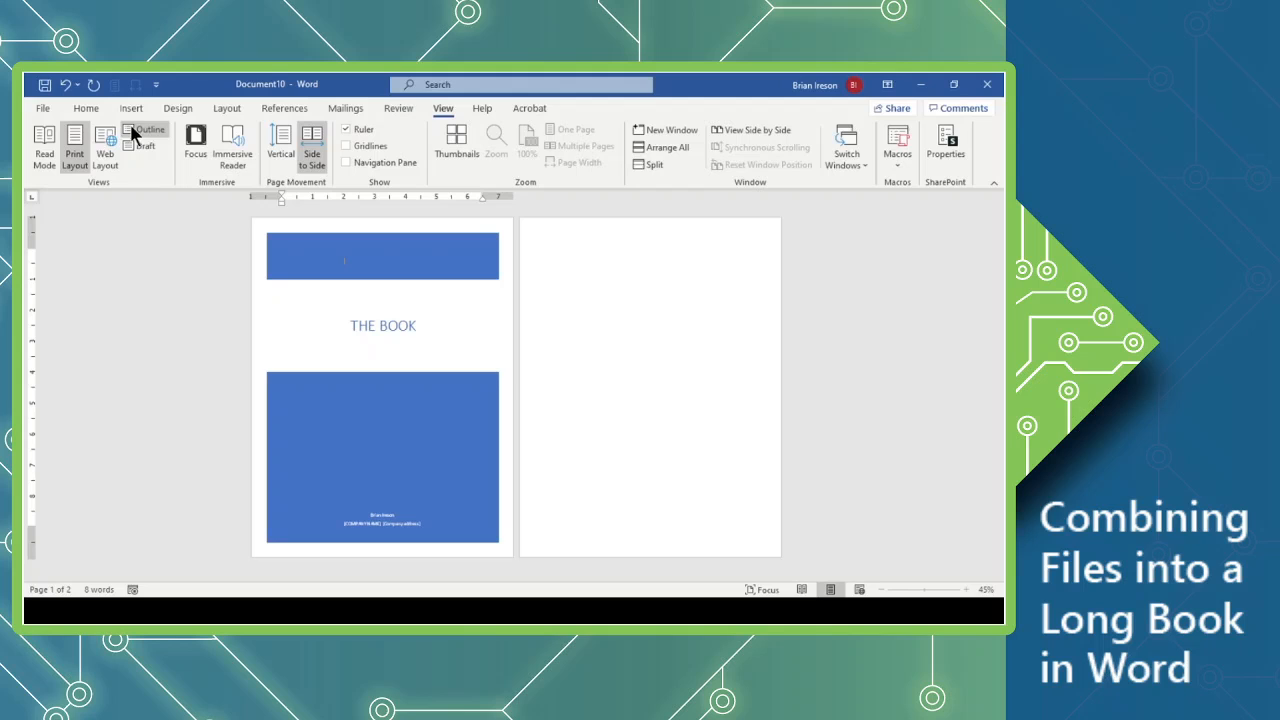
mouse_move(105, 155)
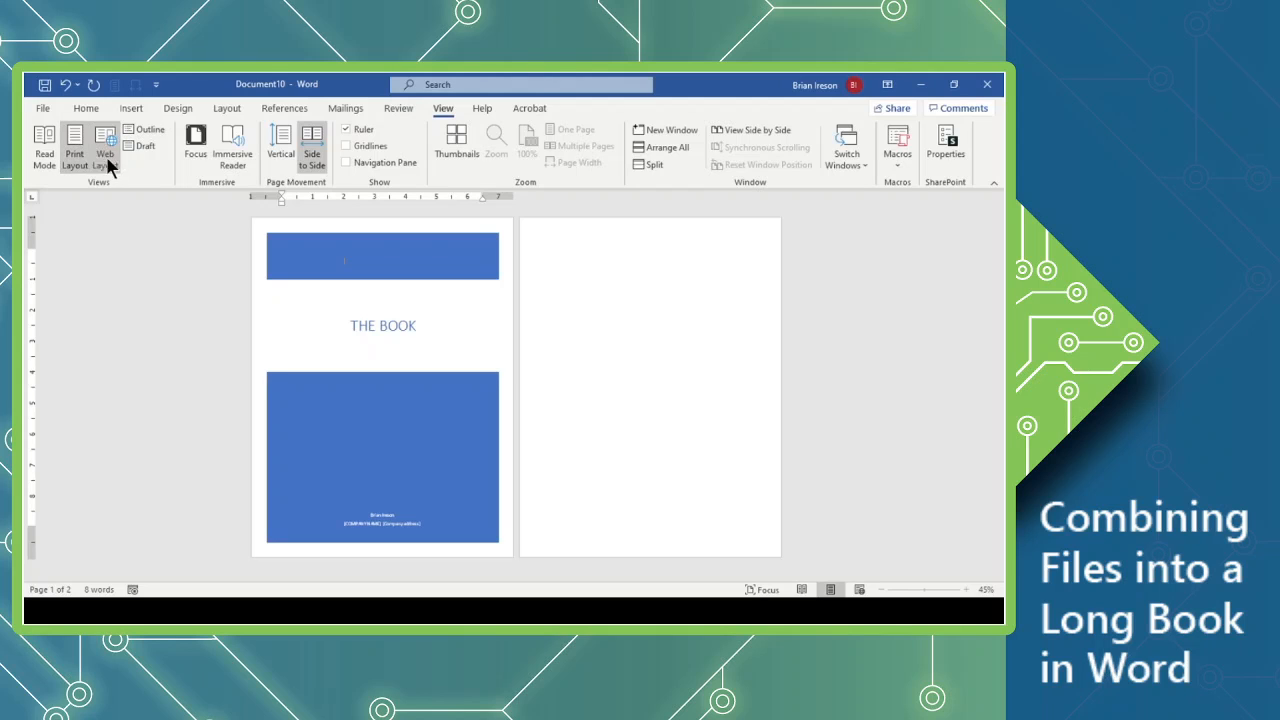
mouse_move(90, 185)
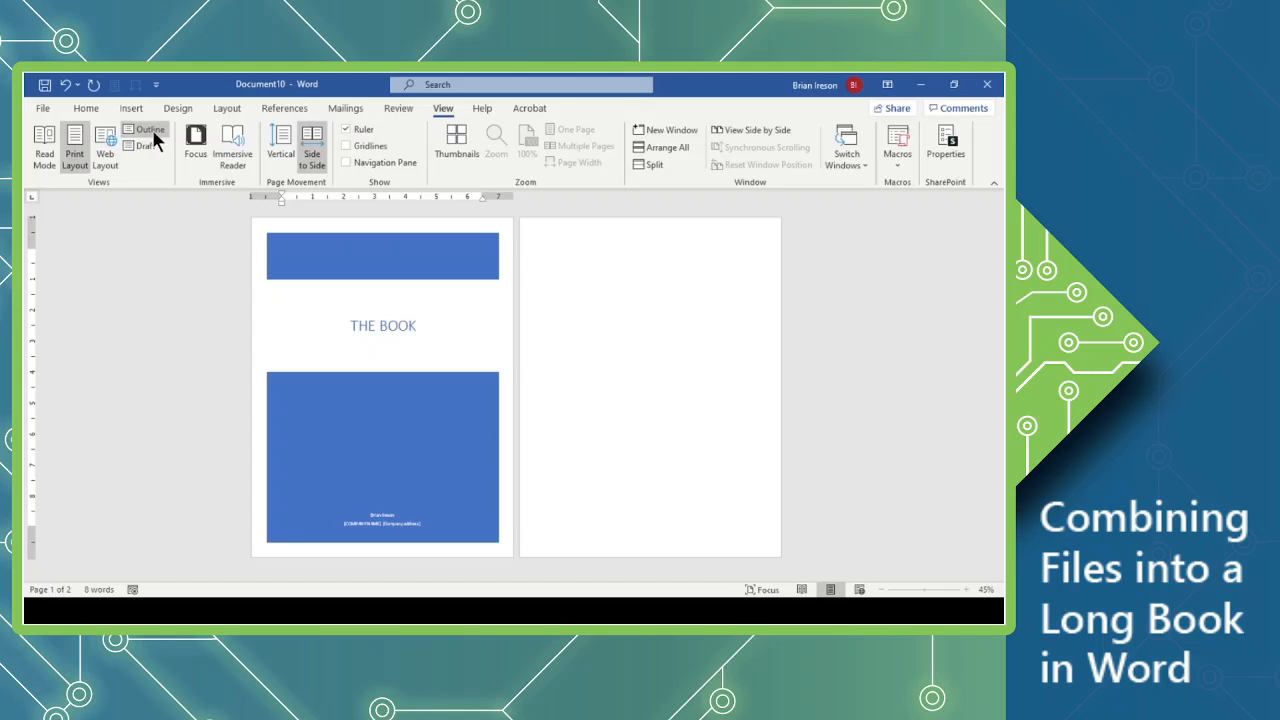
click(145, 135)
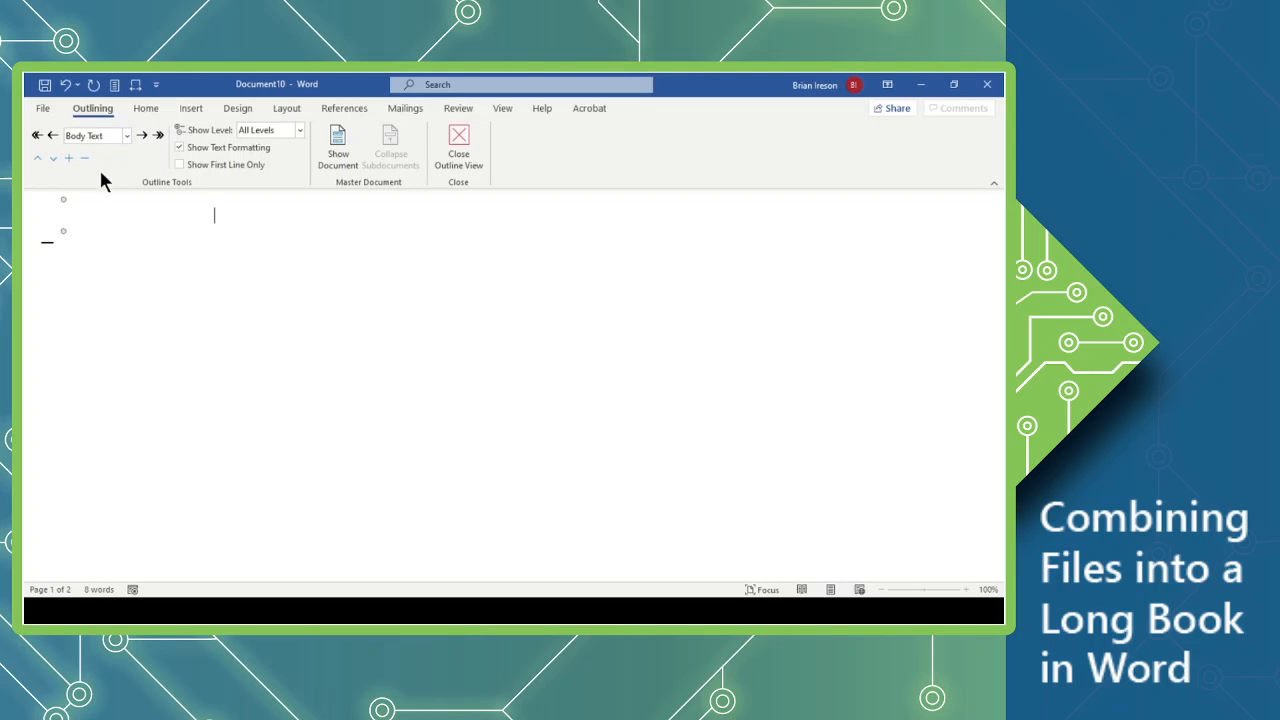
mouse_move(160, 243)
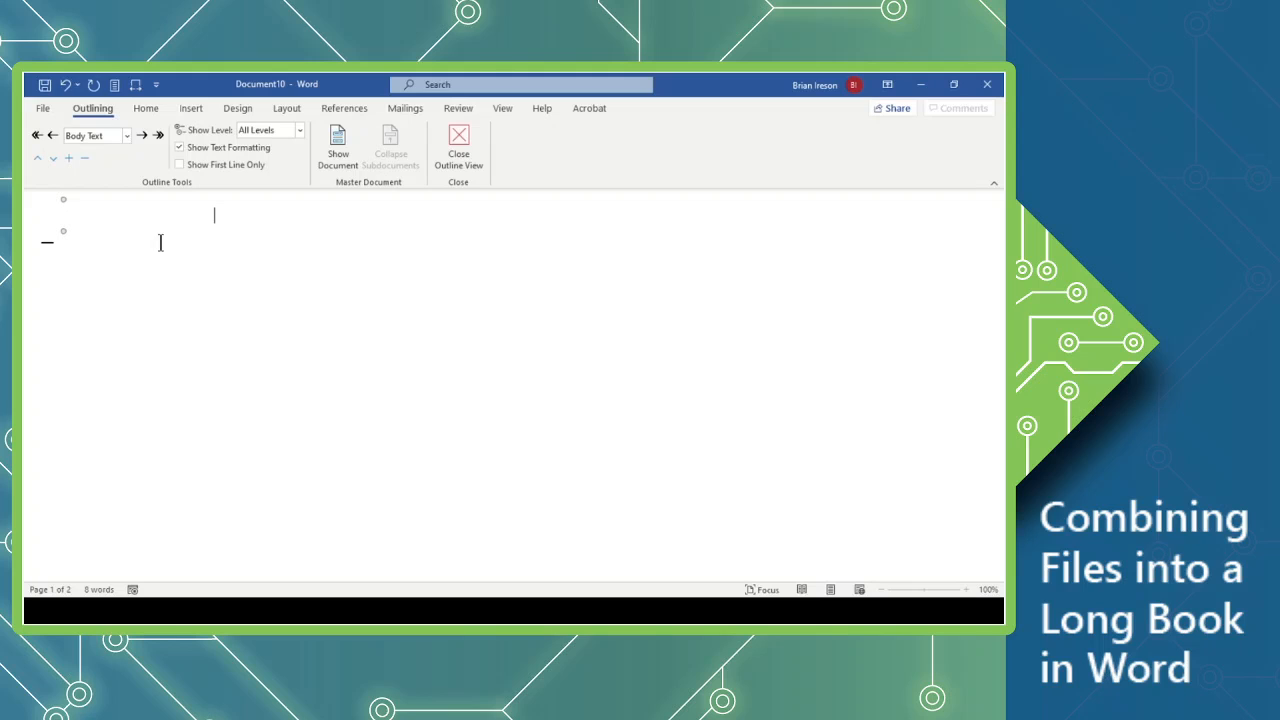
mouse_move(189, 284)
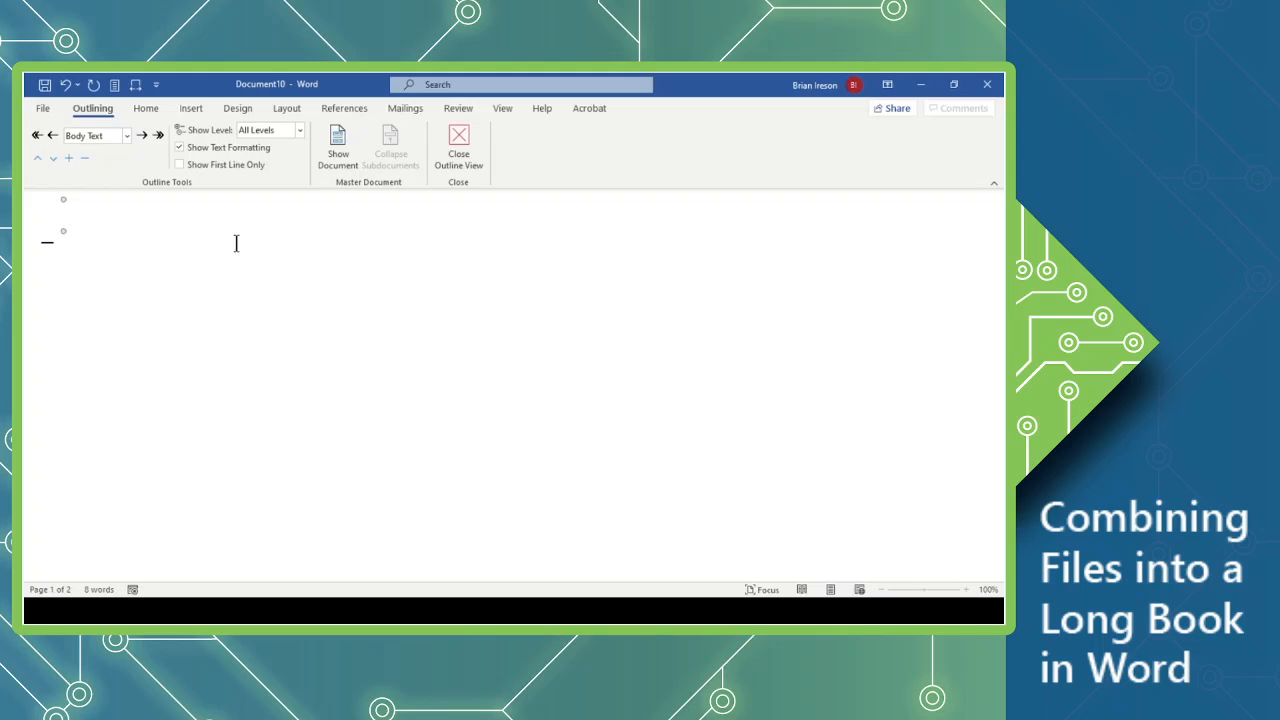
mouse_move(200, 260)
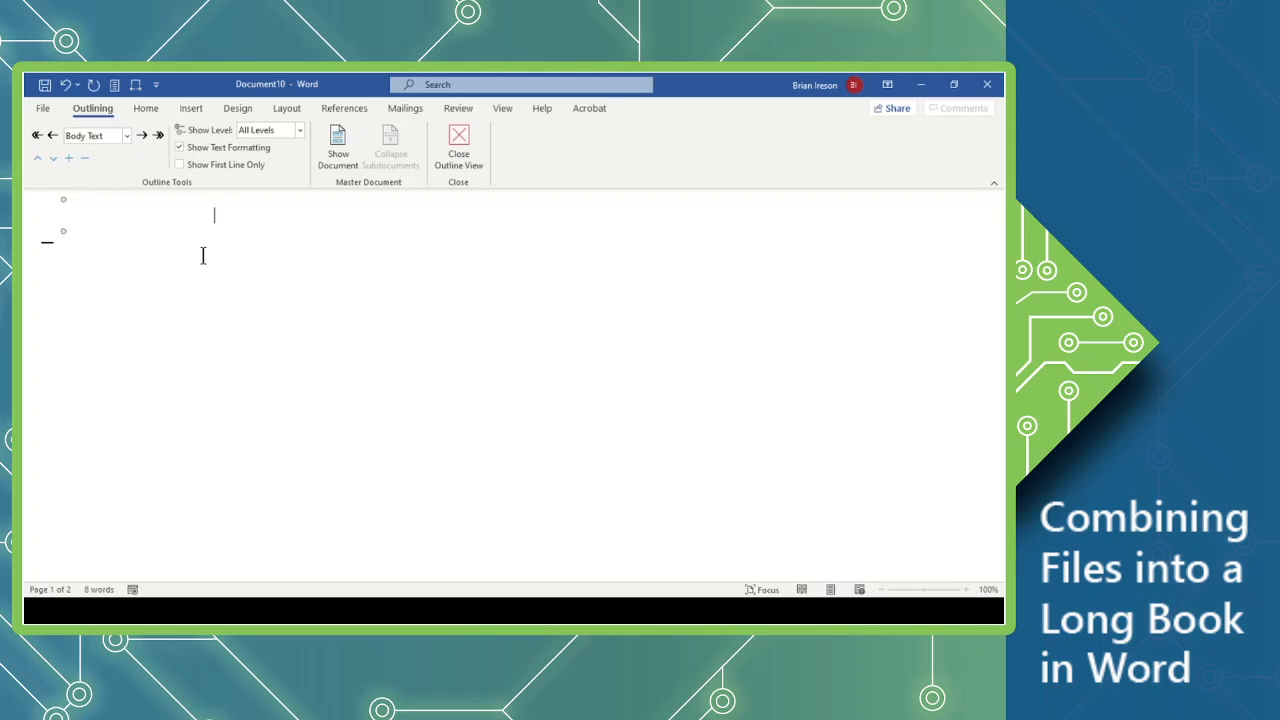
mouse_move(203, 260)
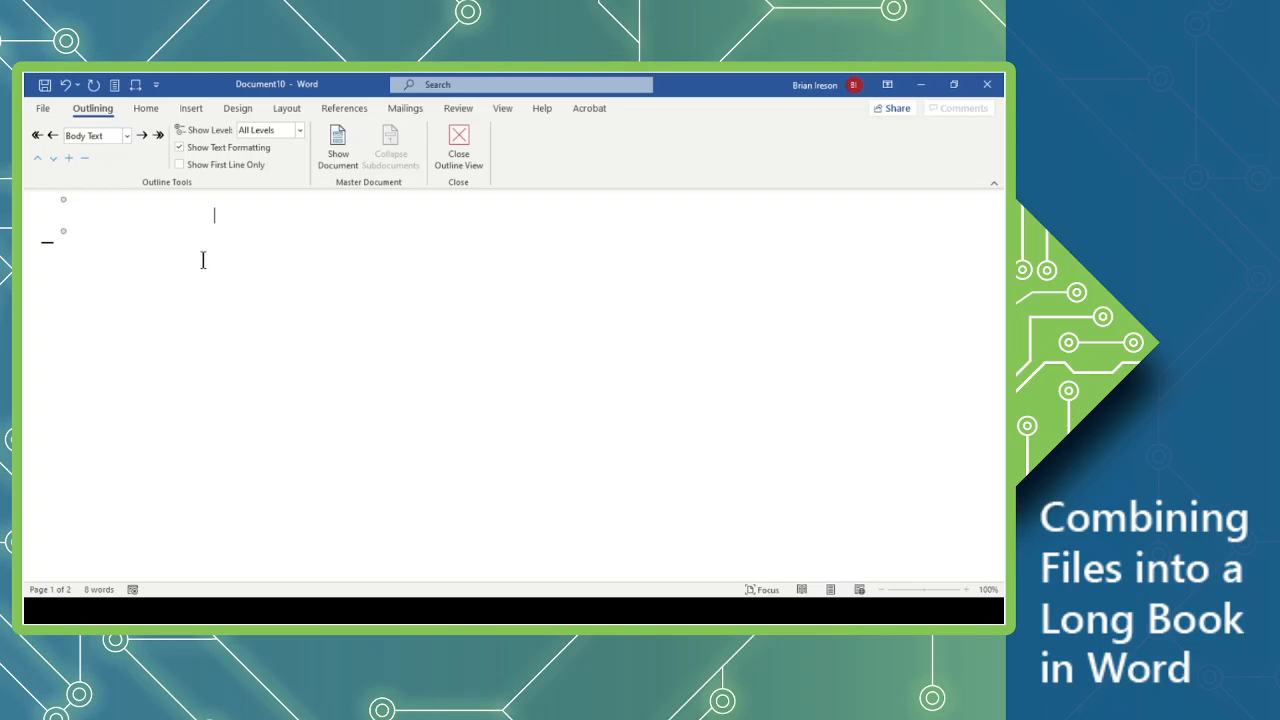
mouse_move(205, 262)
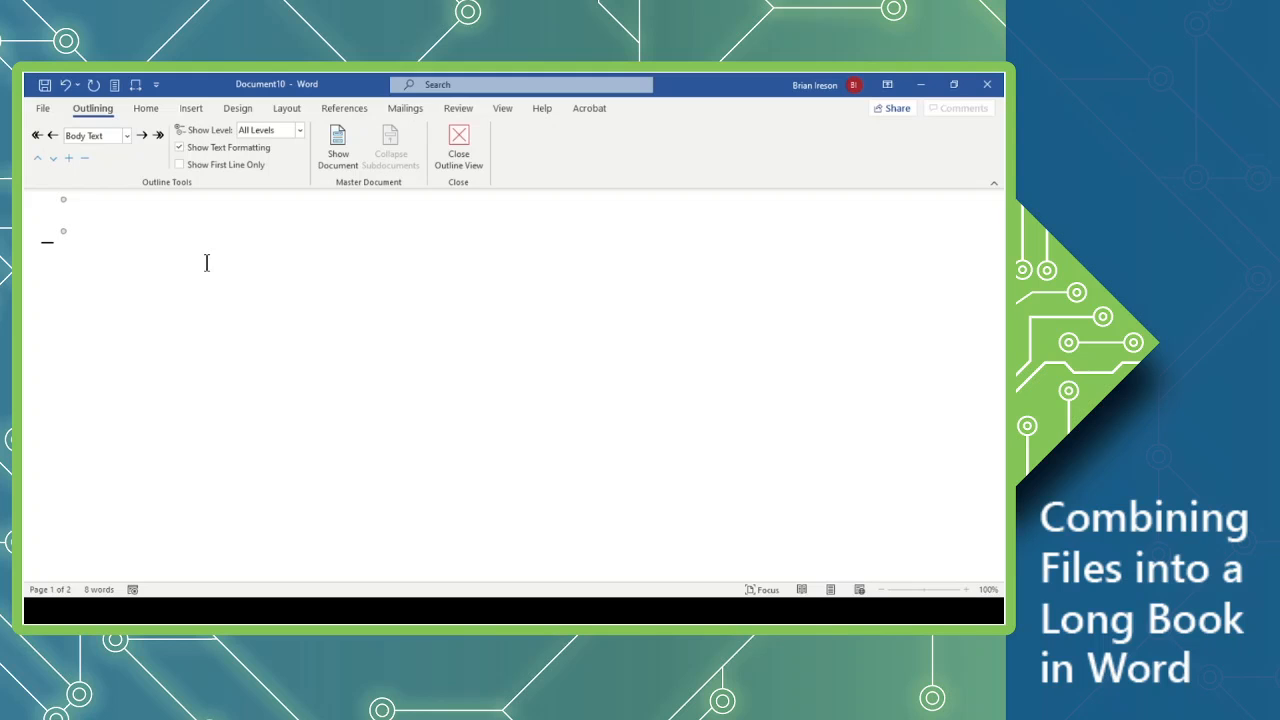
mouse_move(418, 152)
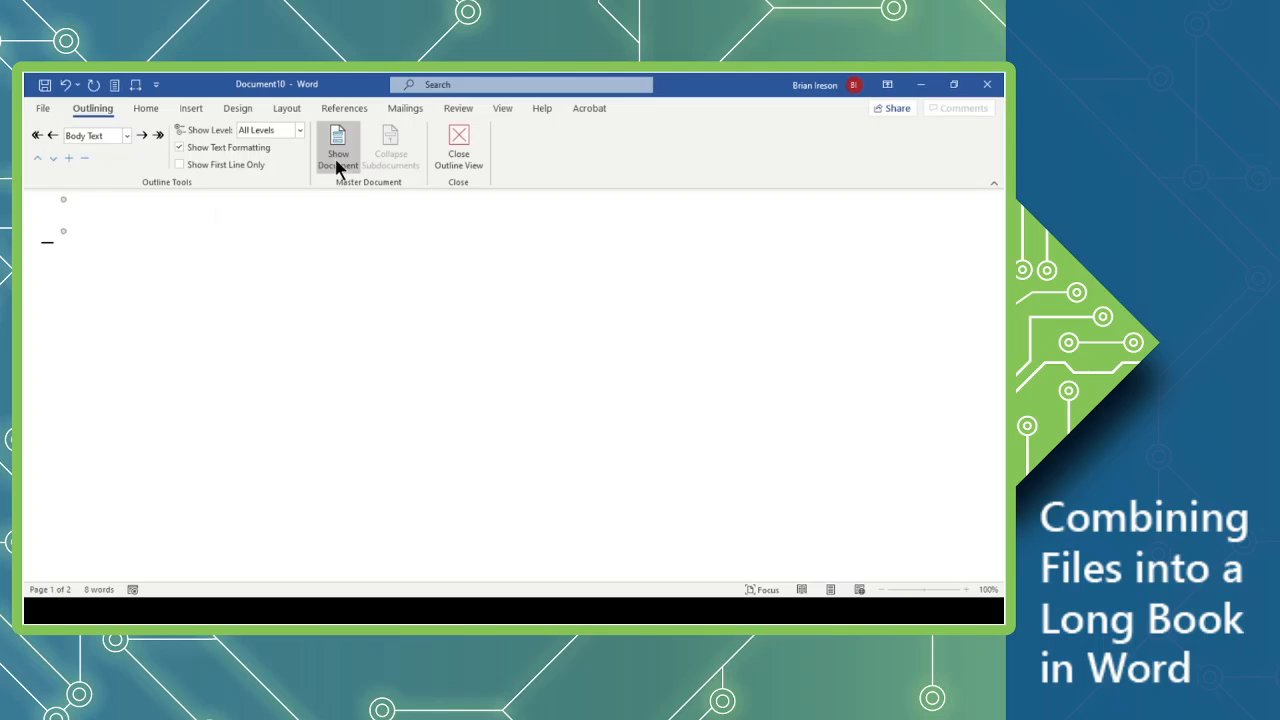
Insert ChapterOne, ChapterTwo and ChapterThree as subdocuments, then collapse them into file links.
click(214, 214)
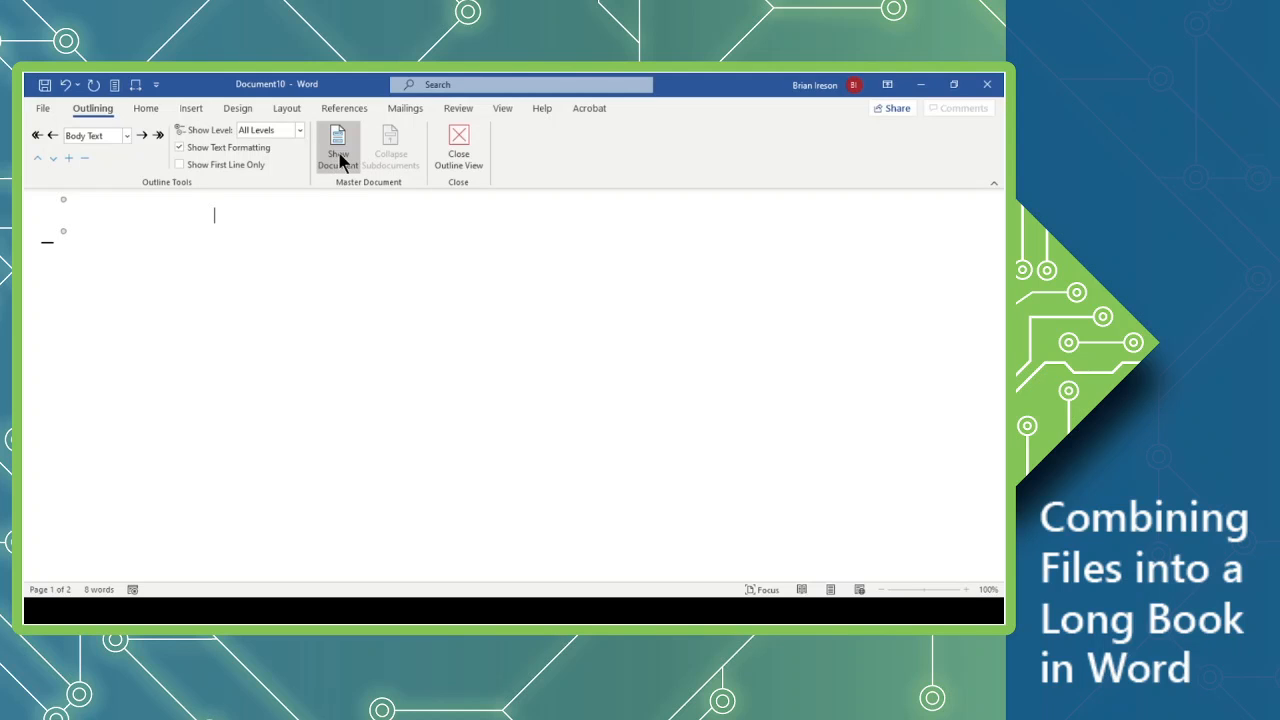
click(338, 147)
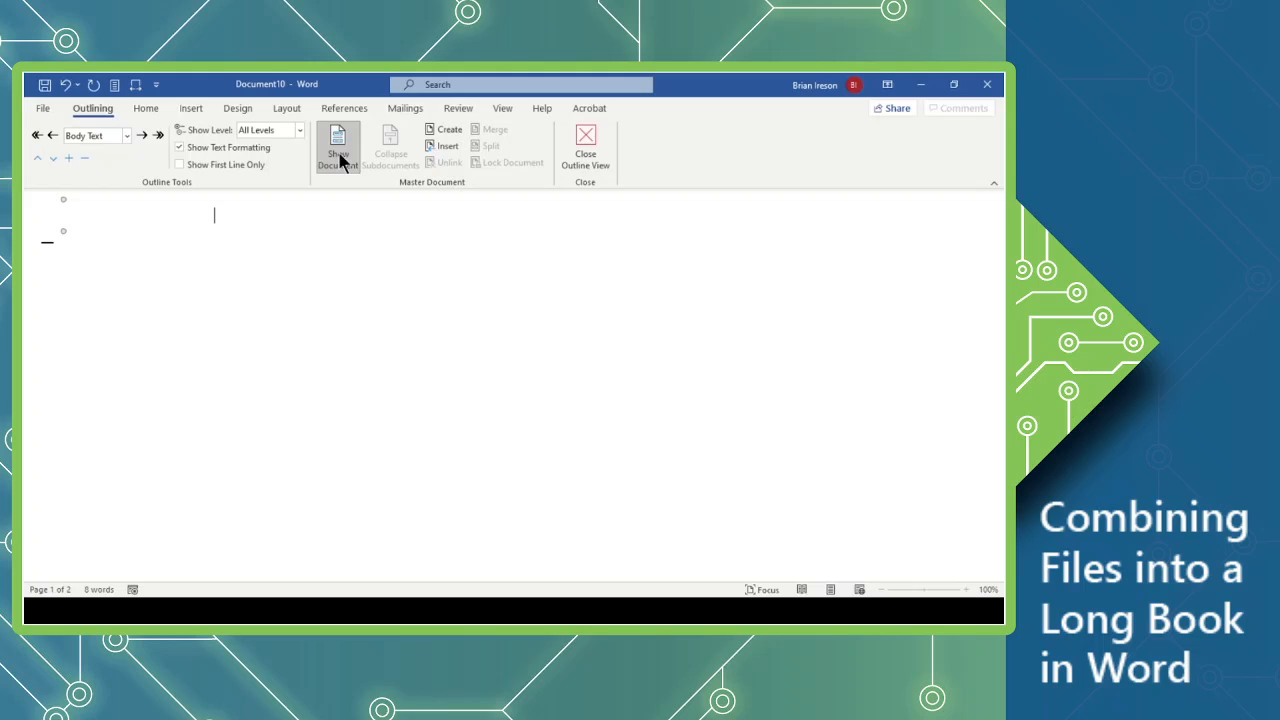
mouse_move(445, 145)
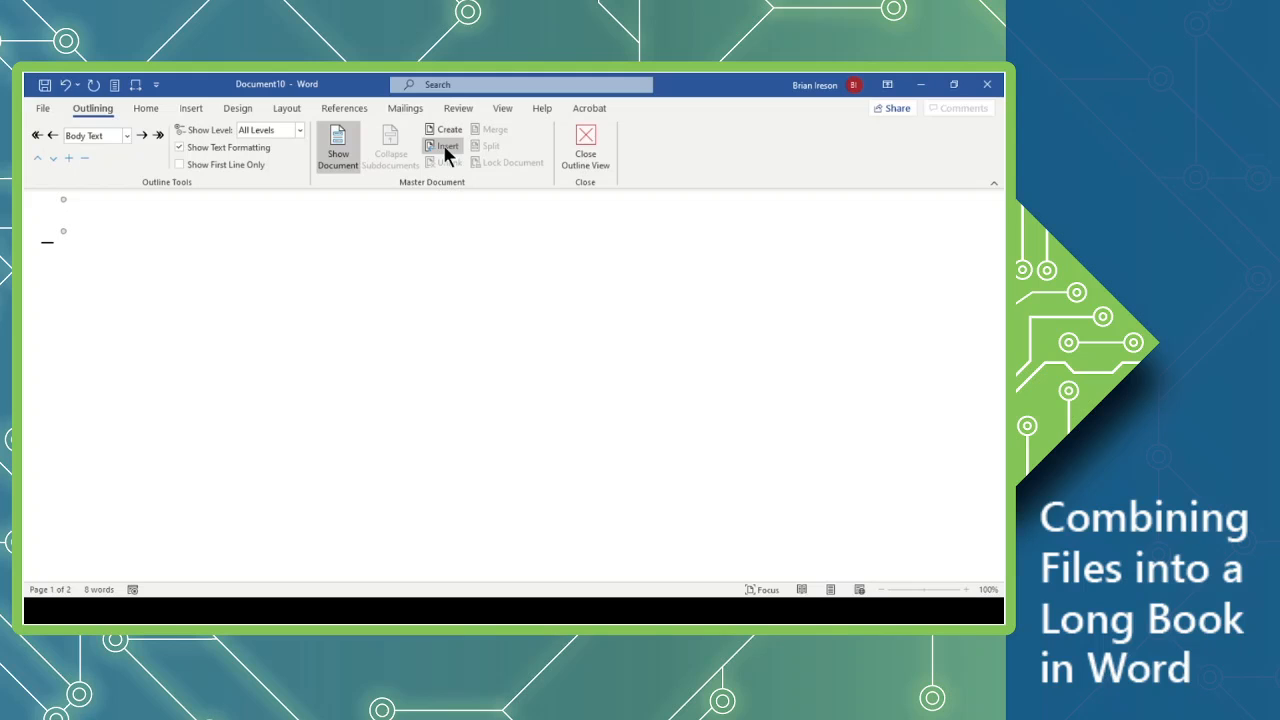
mouse_move(448, 154)
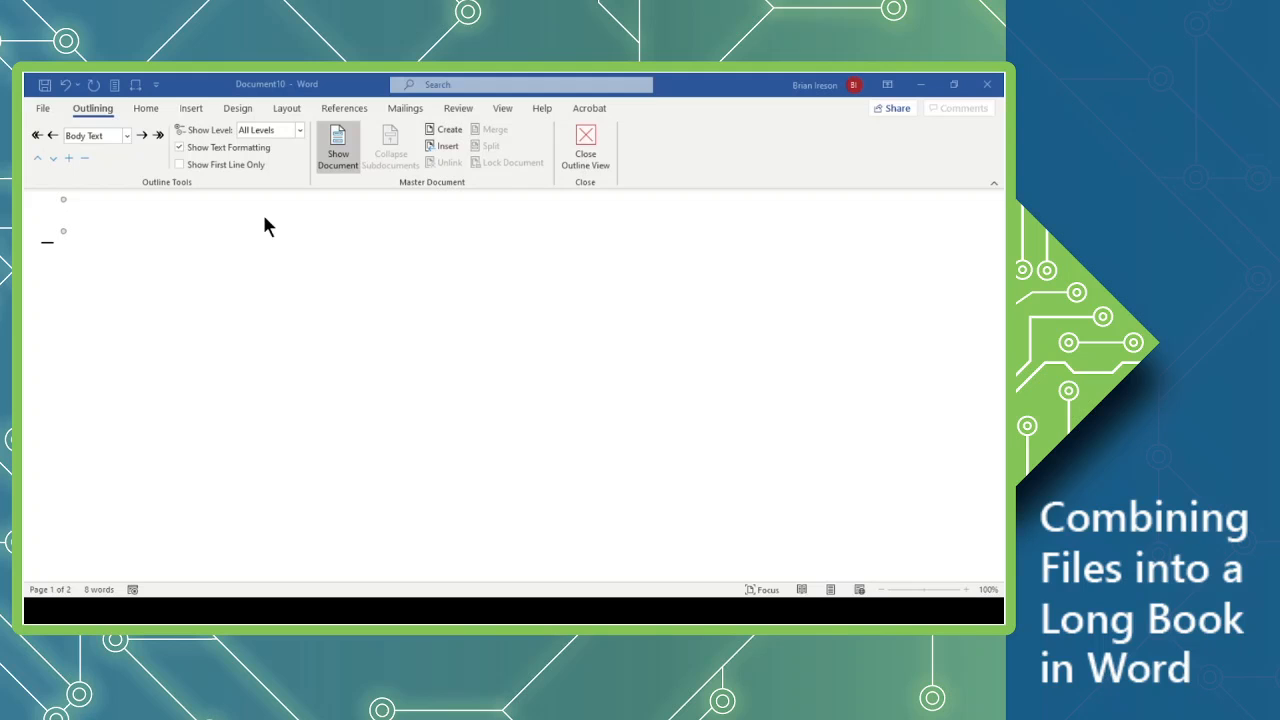
mouse_move(250, 228)
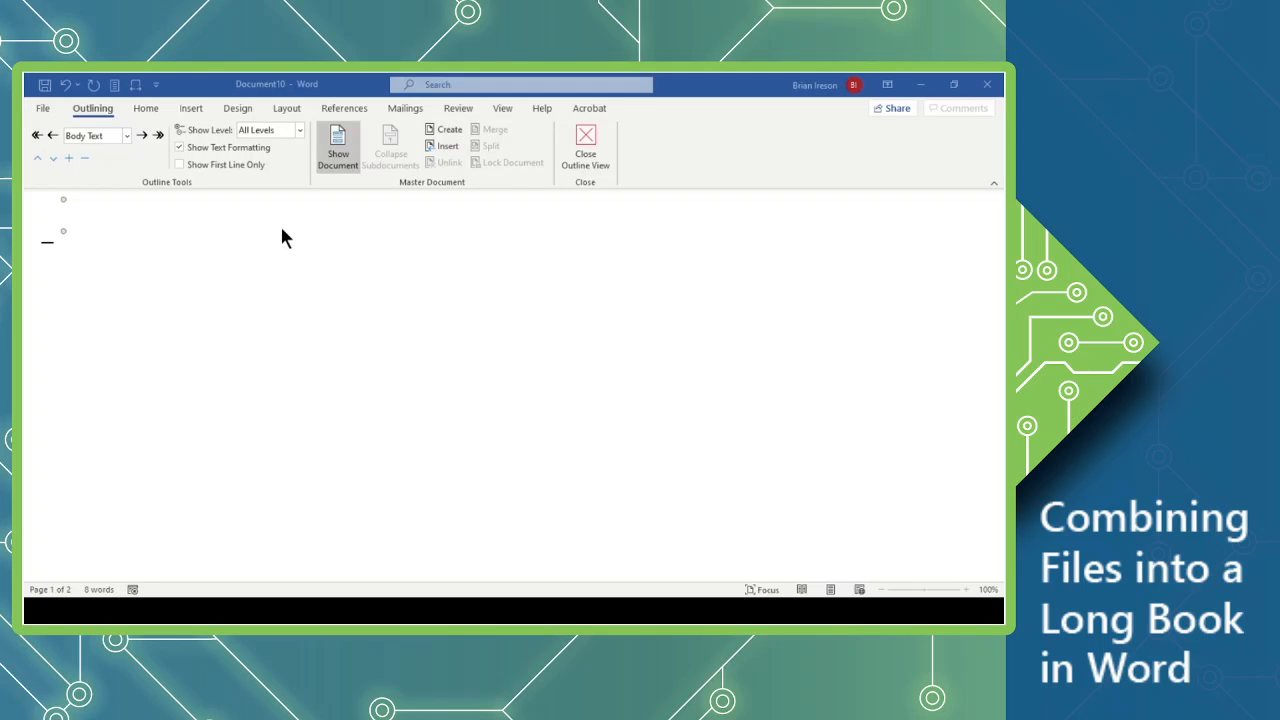
mouse_move(311, 231)
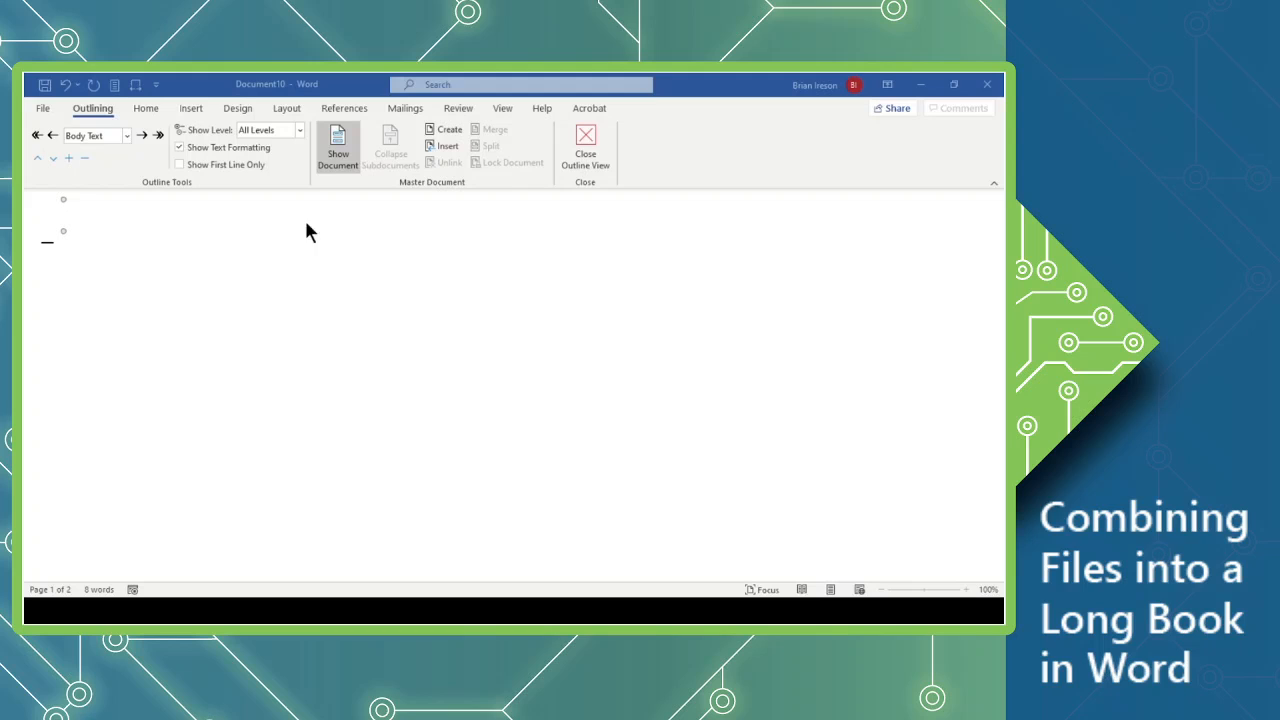
mouse_move(306, 234)
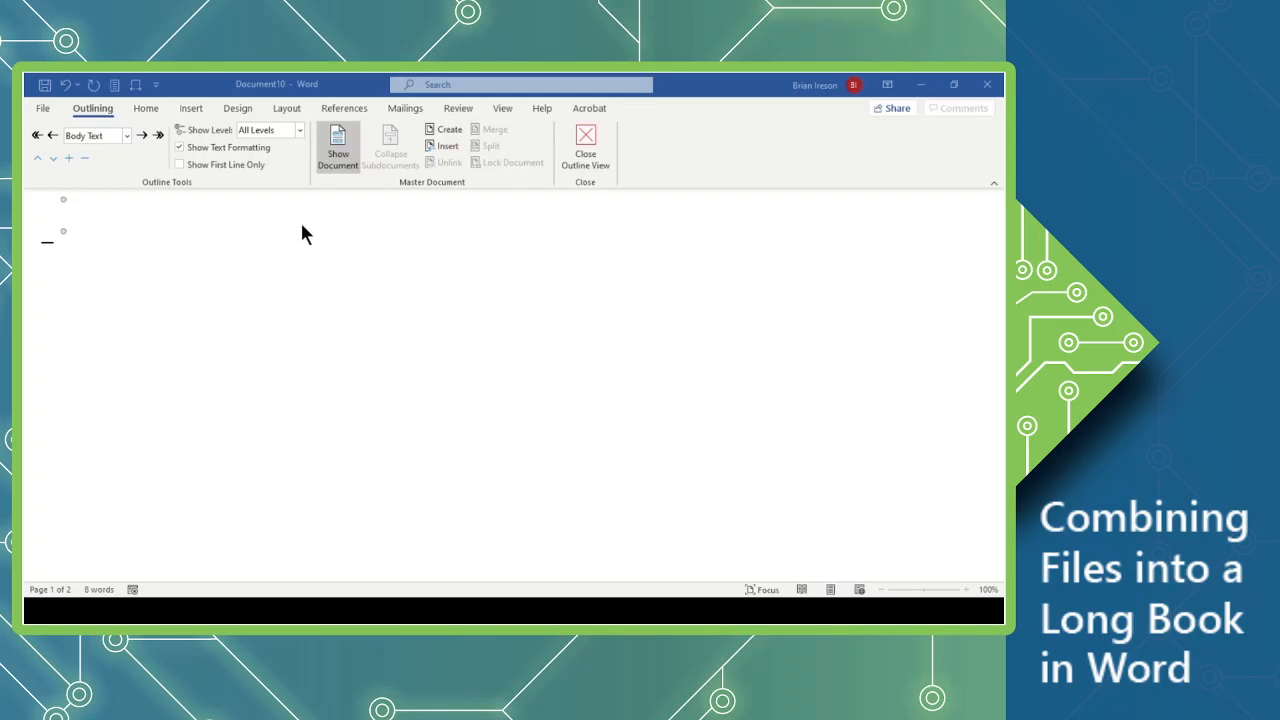
mouse_move(390, 404)
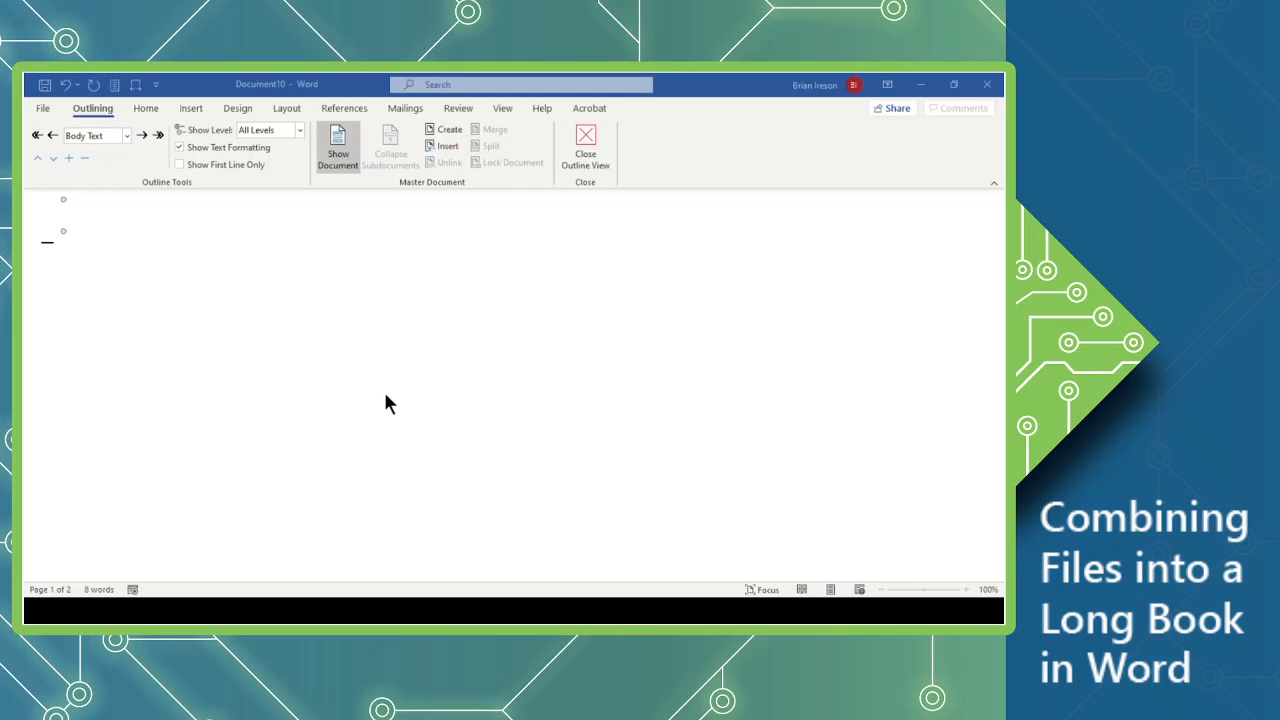
mouse_move(393, 404)
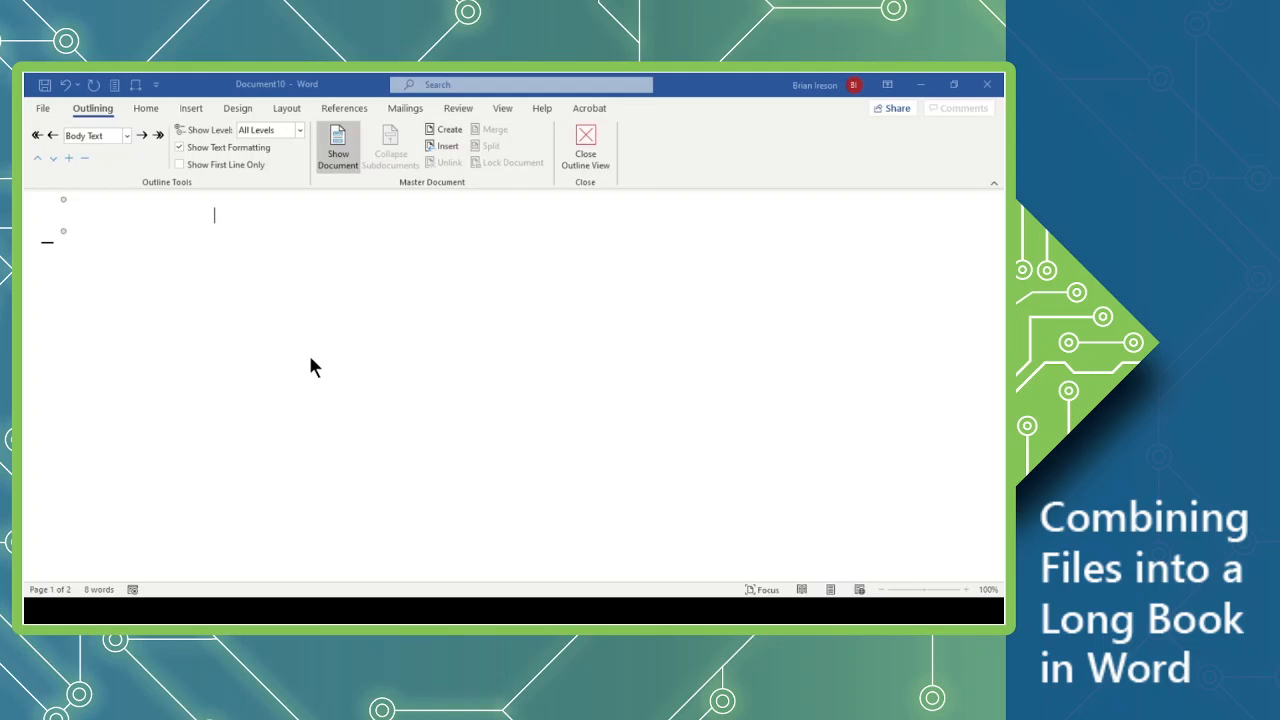
mouse_move(377, 370)
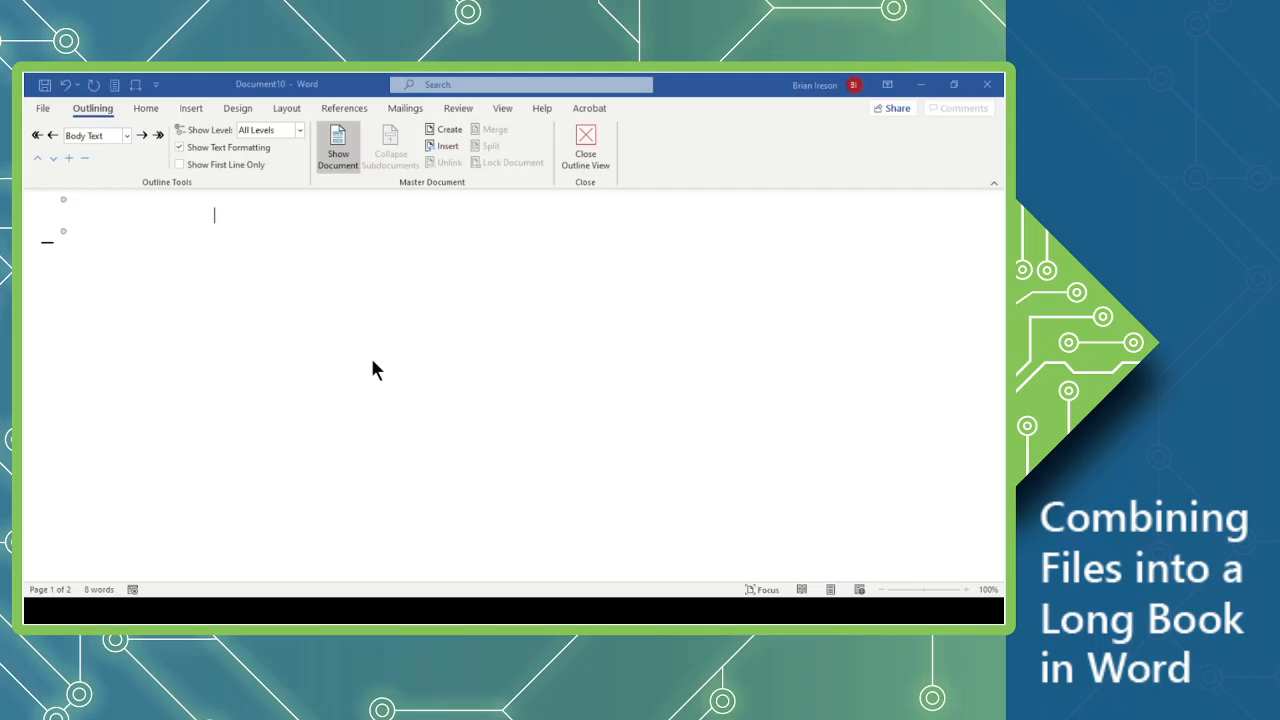
mouse_move(398, 370)
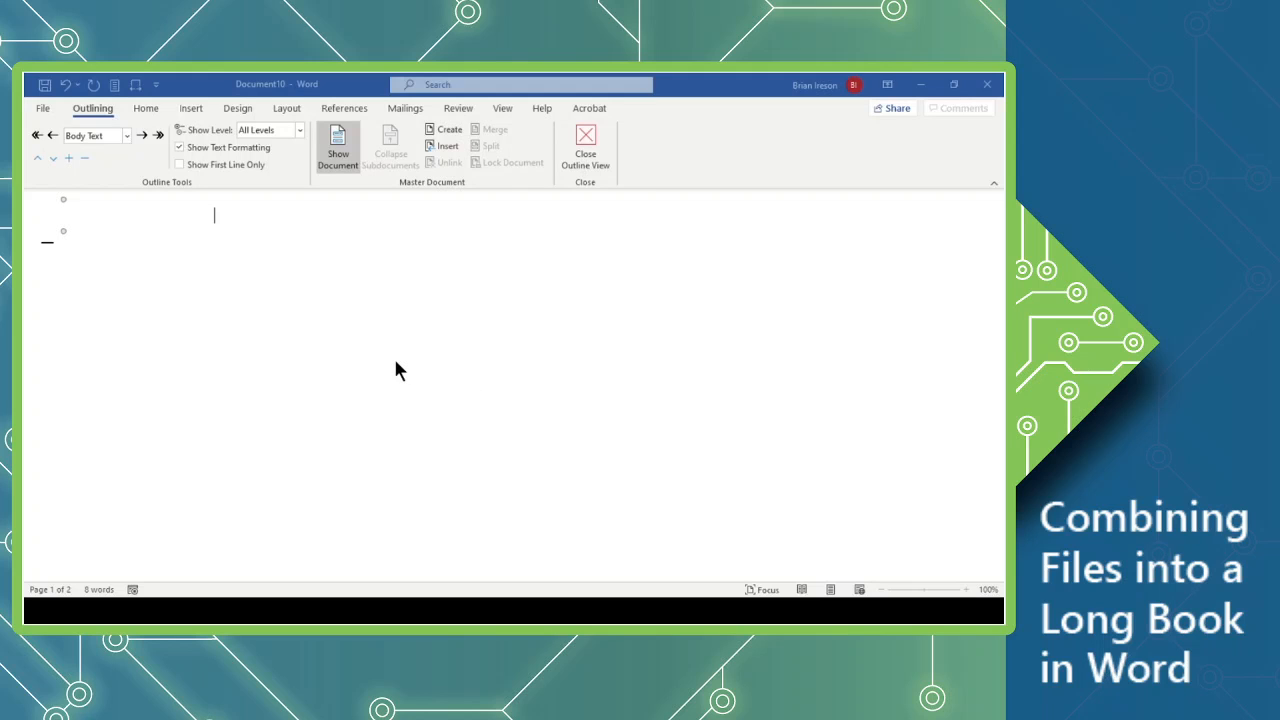
mouse_move(365, 364)
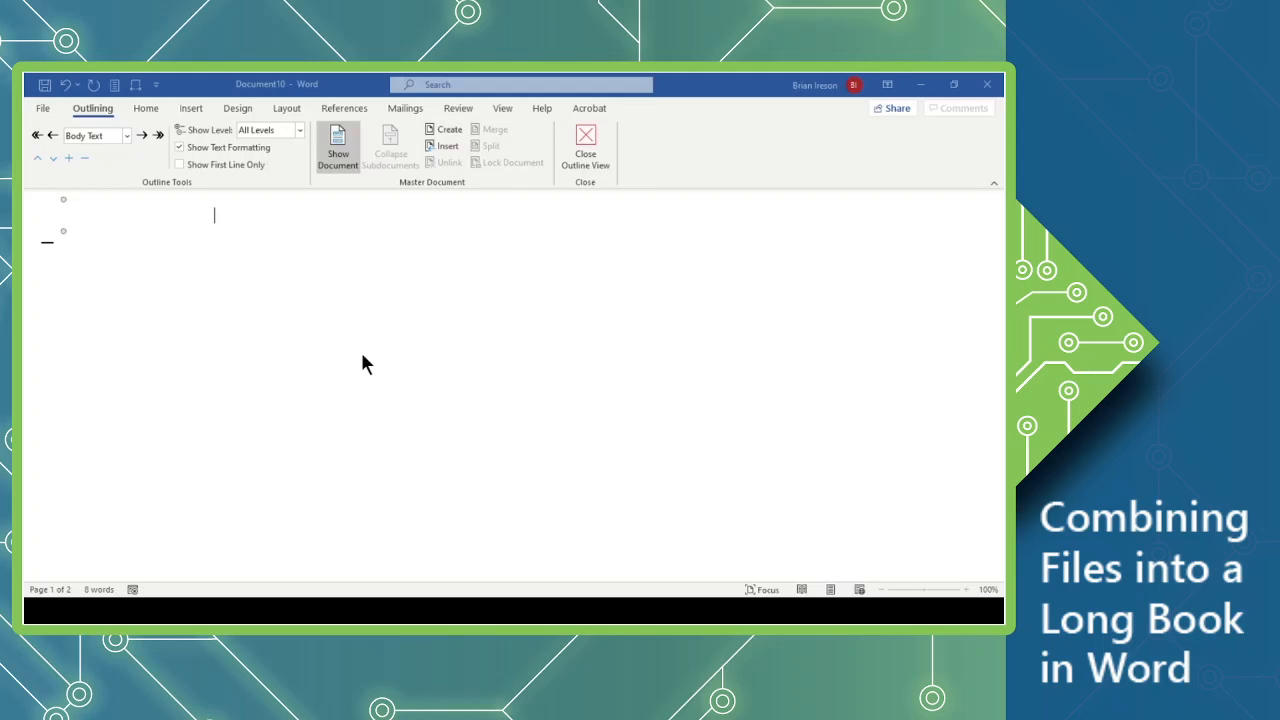
mouse_move(418, 381)
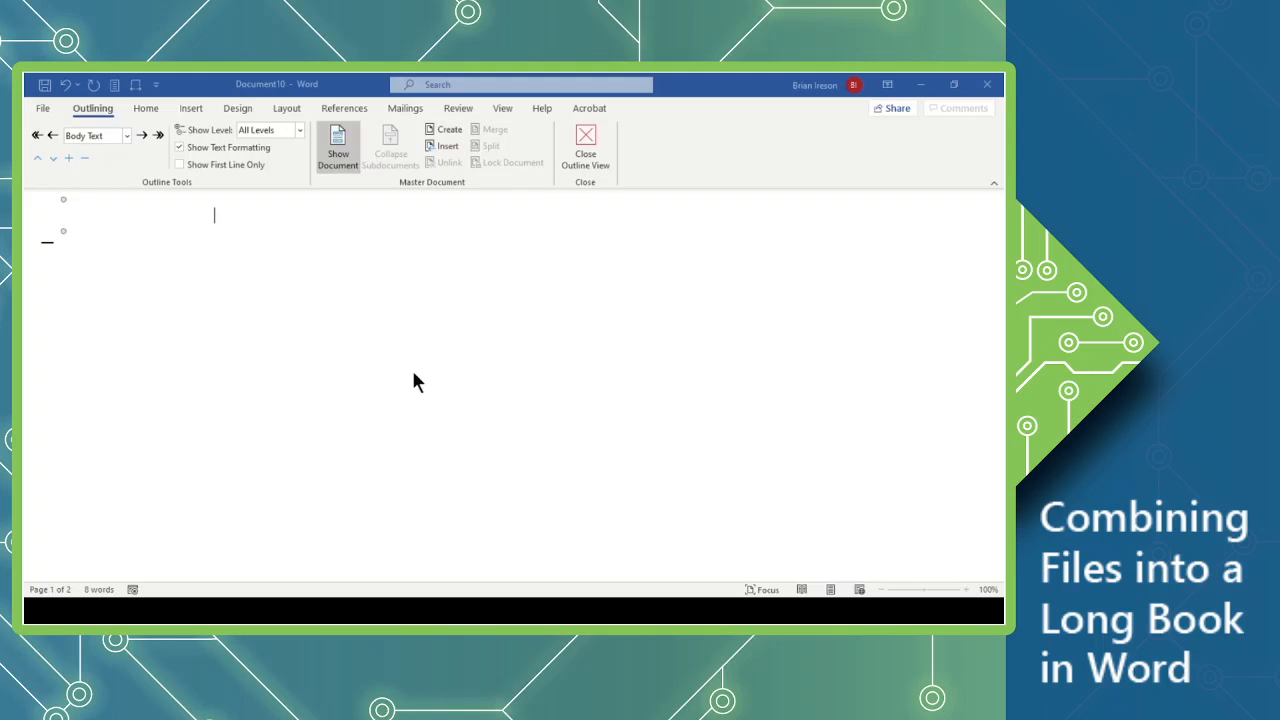
mouse_move(480, 391)
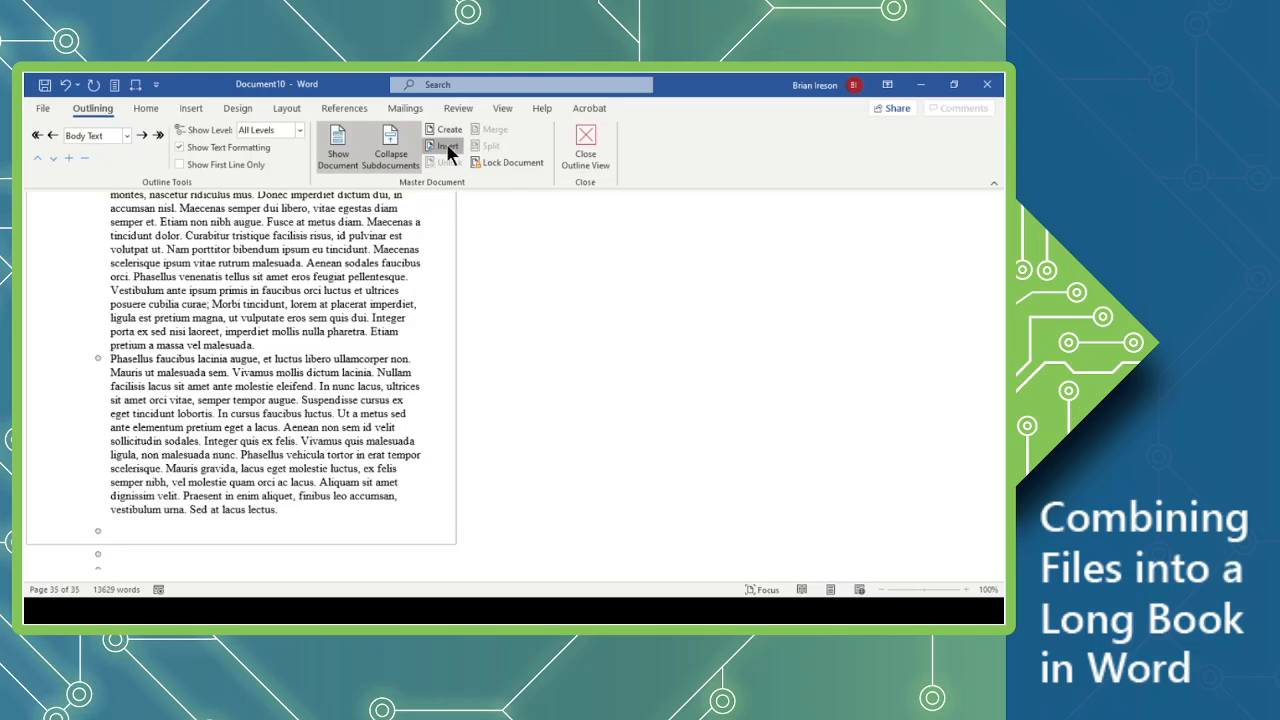
mouse_move(267, 240)
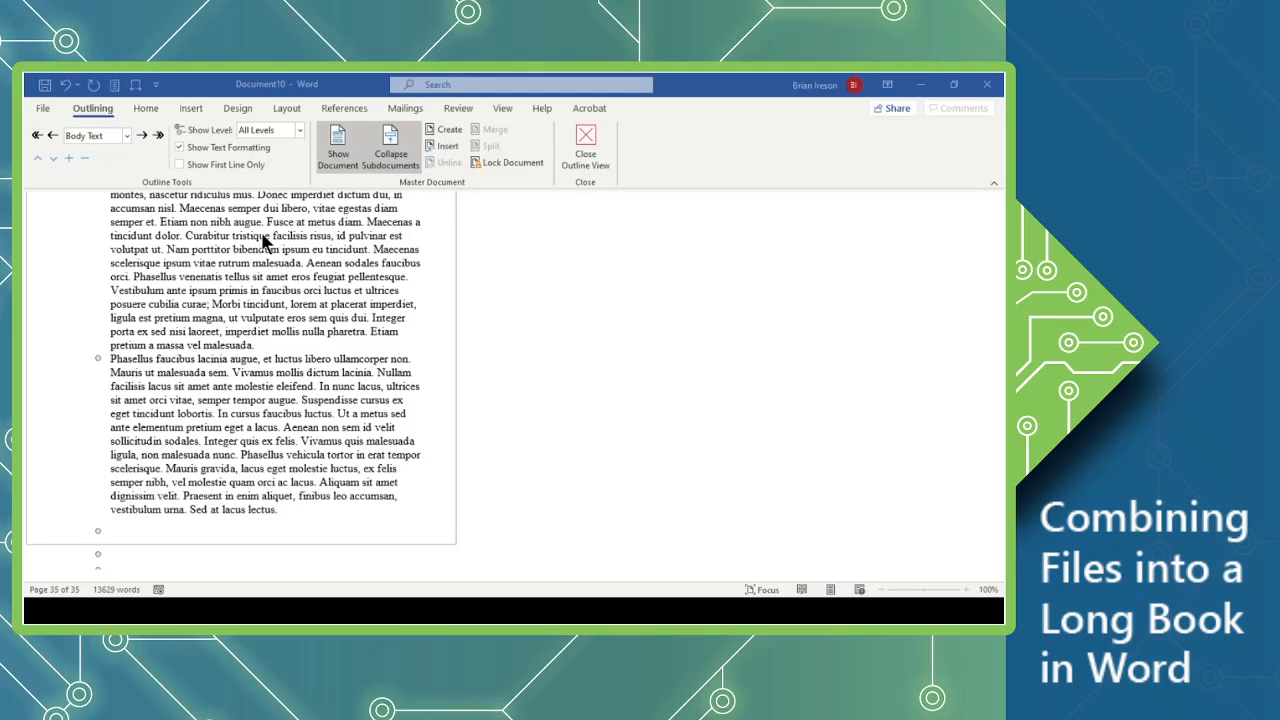
mouse_move(382, 402)
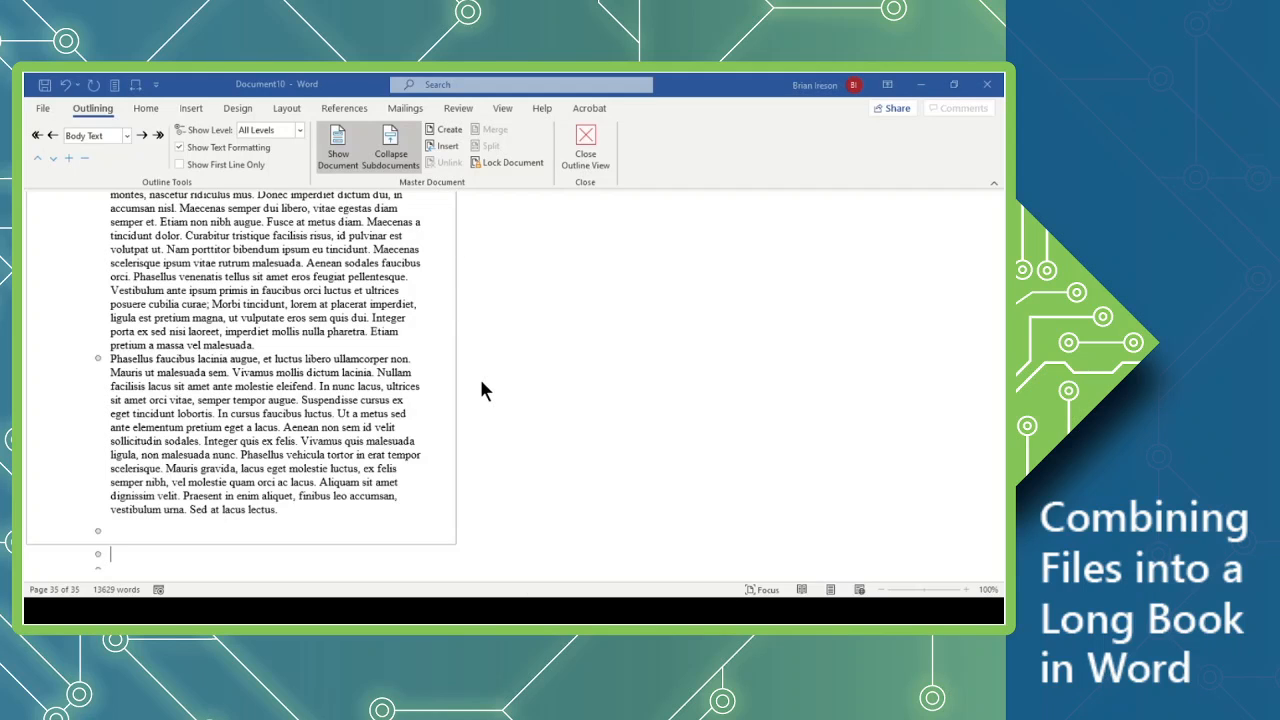
click(443, 146)
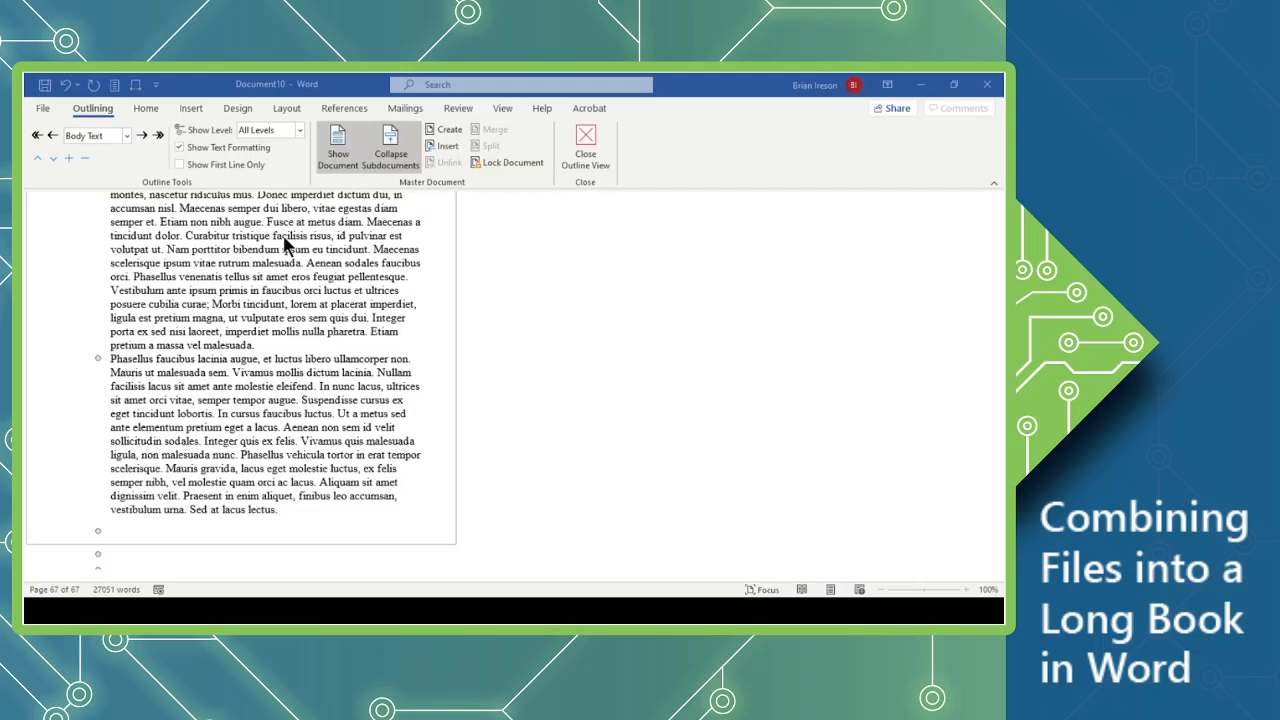
mouse_move(388, 400)
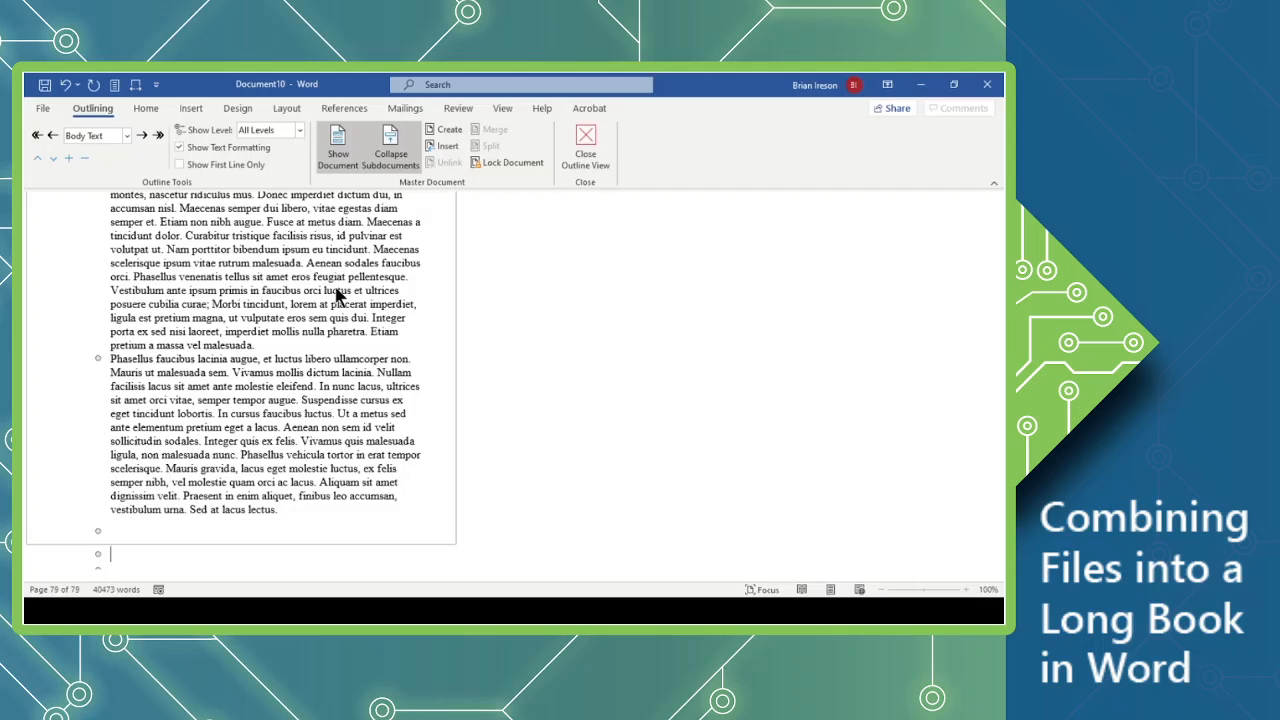
click(390, 147)
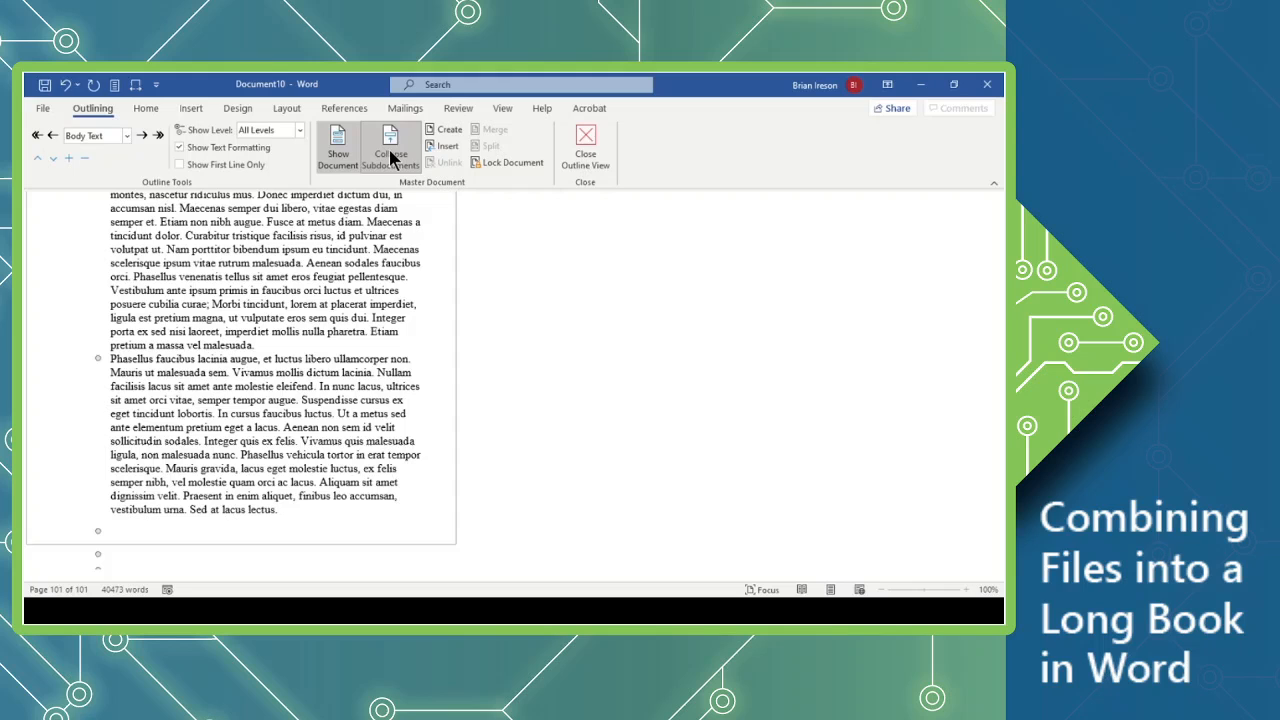
click(390, 147)
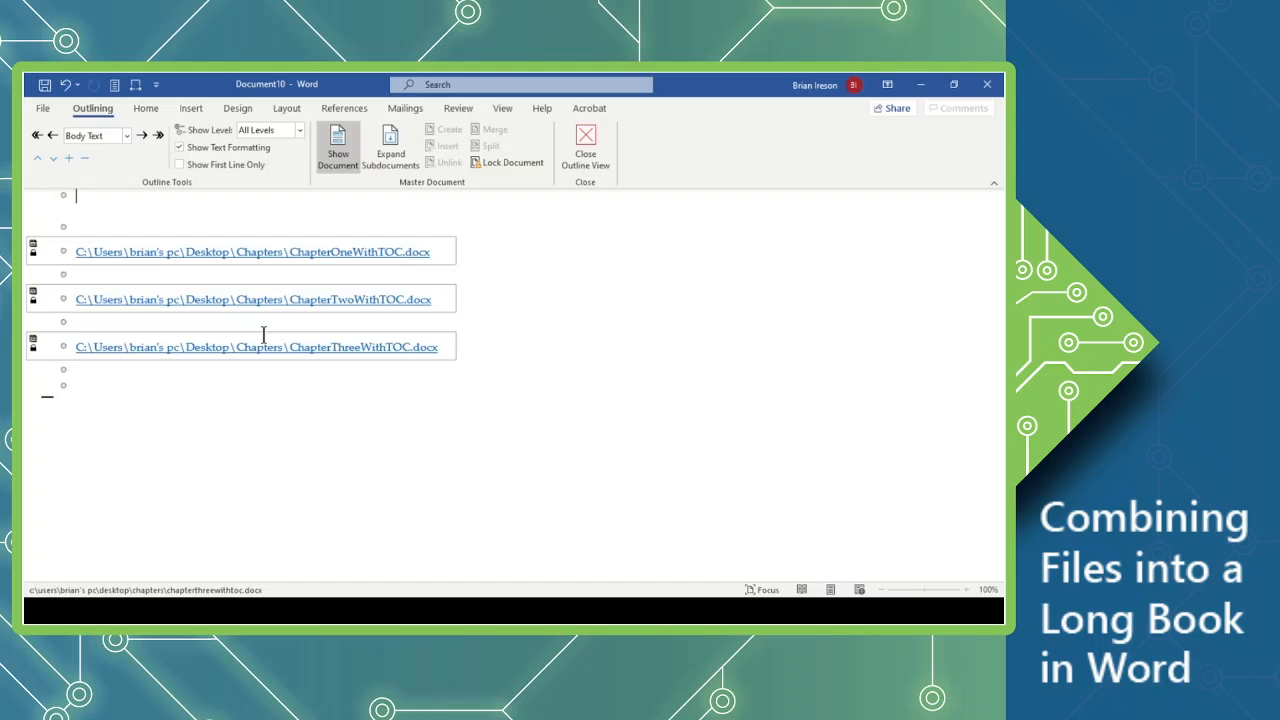
mouse_move(330, 315)
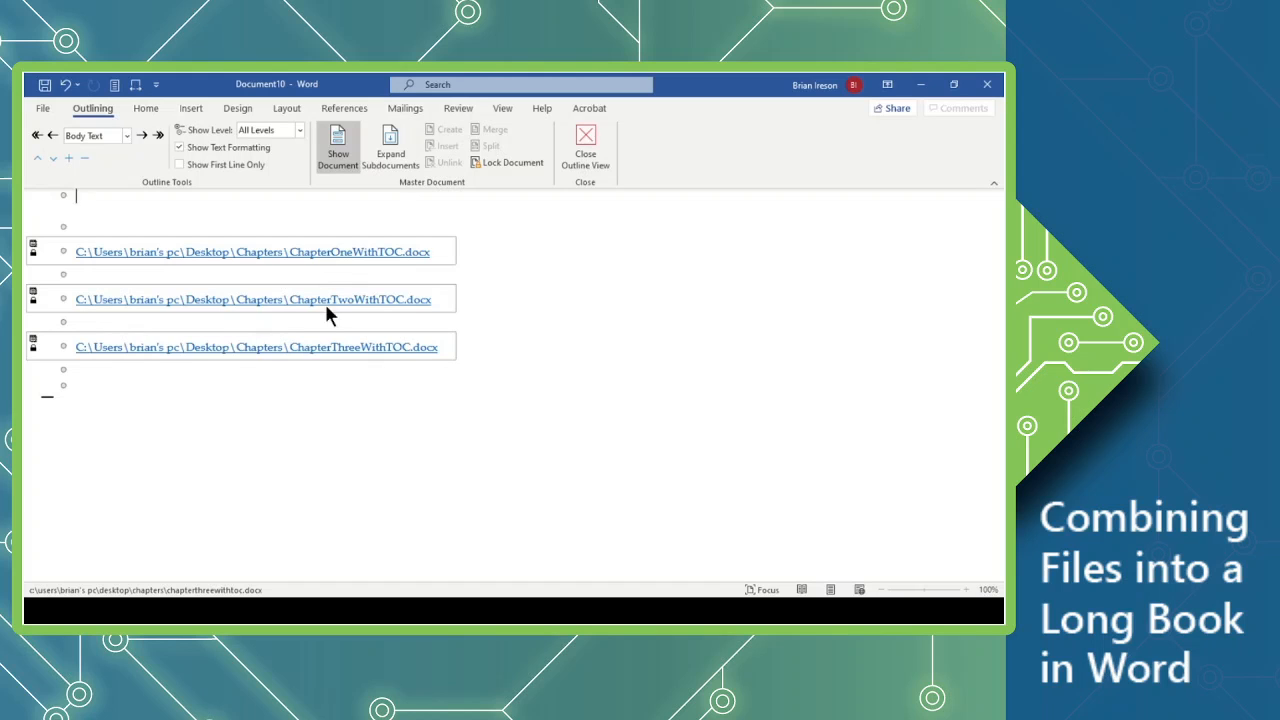
Expand the three chapter subdocuments to show about 40,000 words across 101 pages.
click(390, 147)
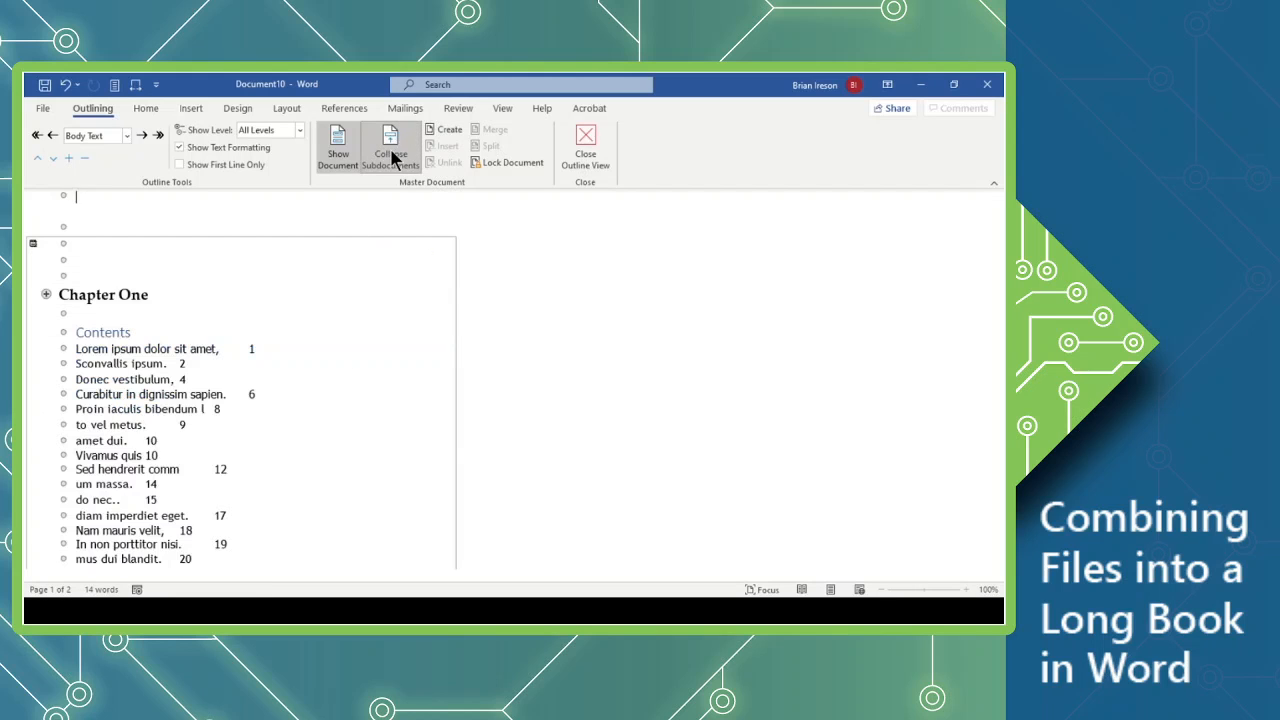
click(391, 147)
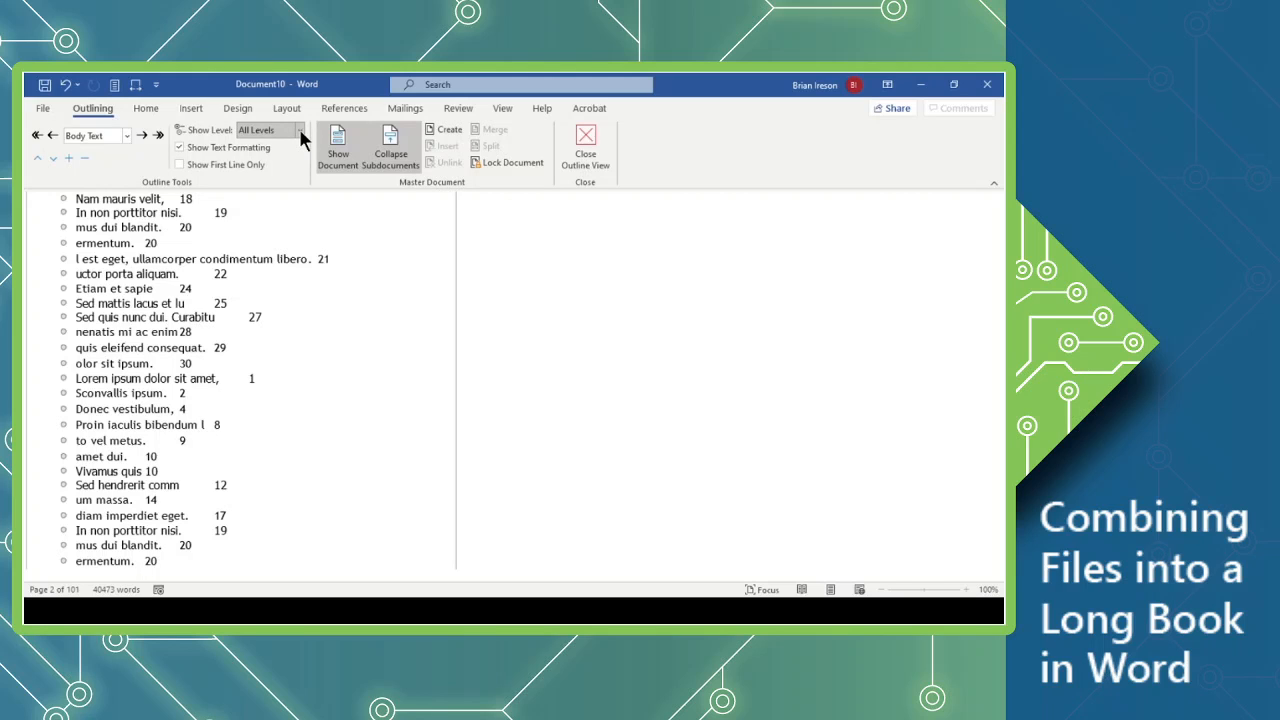
mouse_move(263, 172)
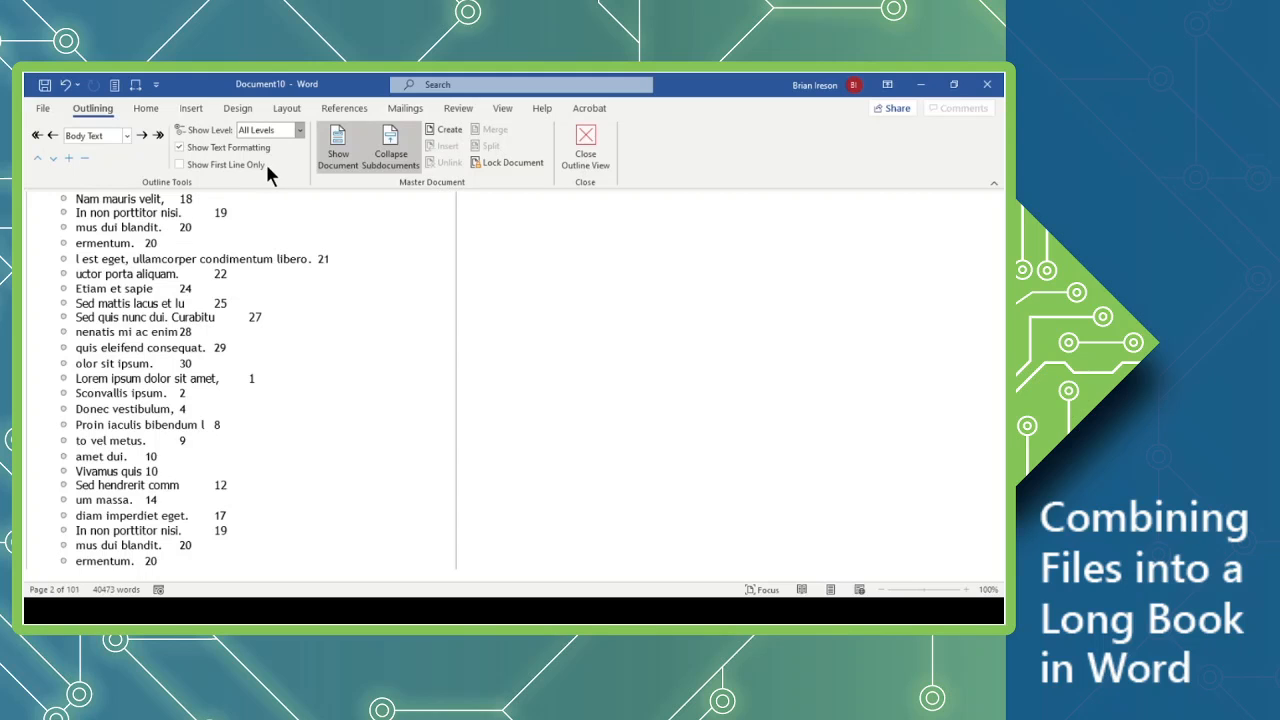
mouse_move(270, 174)
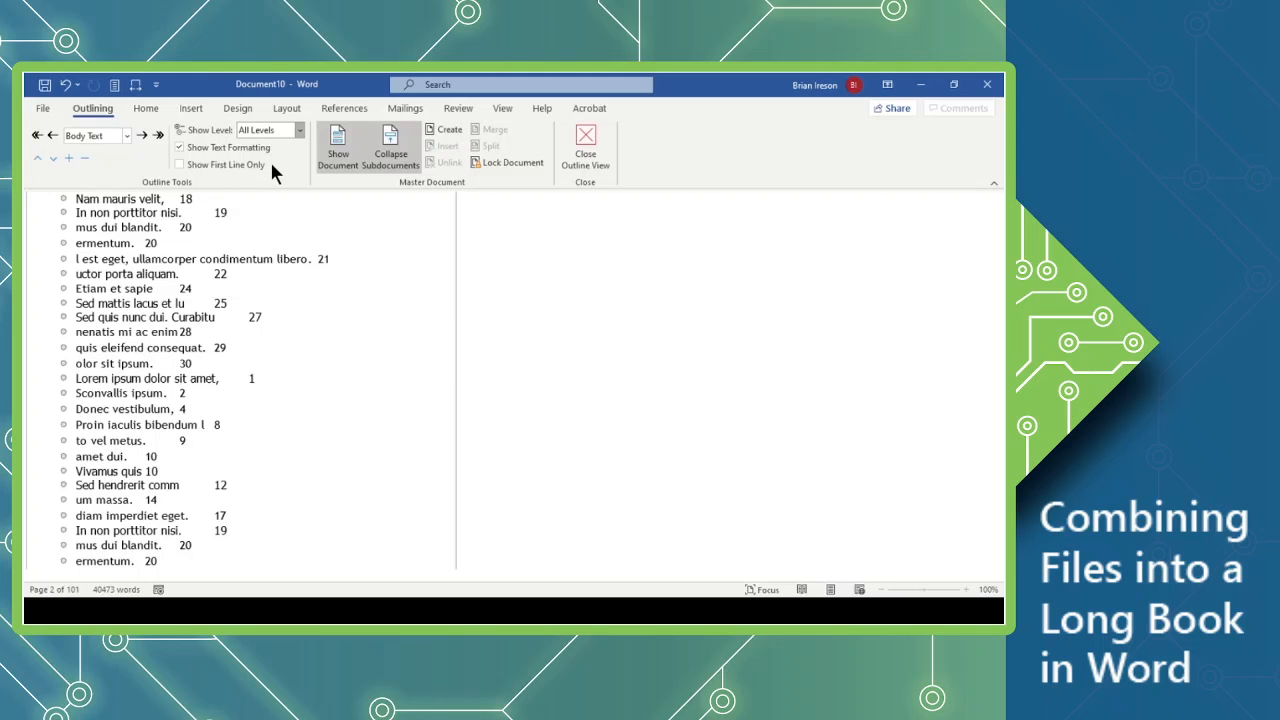
Set Show Level to Level 2 and review the chapters' section headings.
click(298, 129)
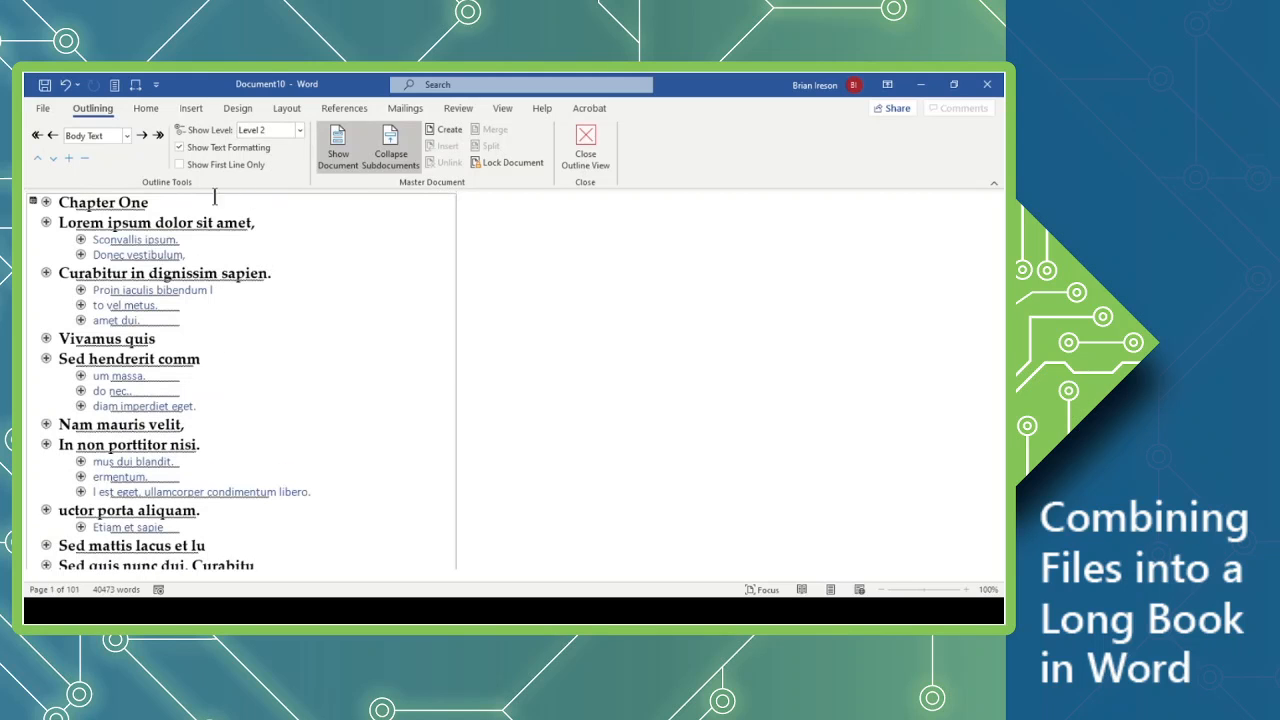
scroll(down, 3)
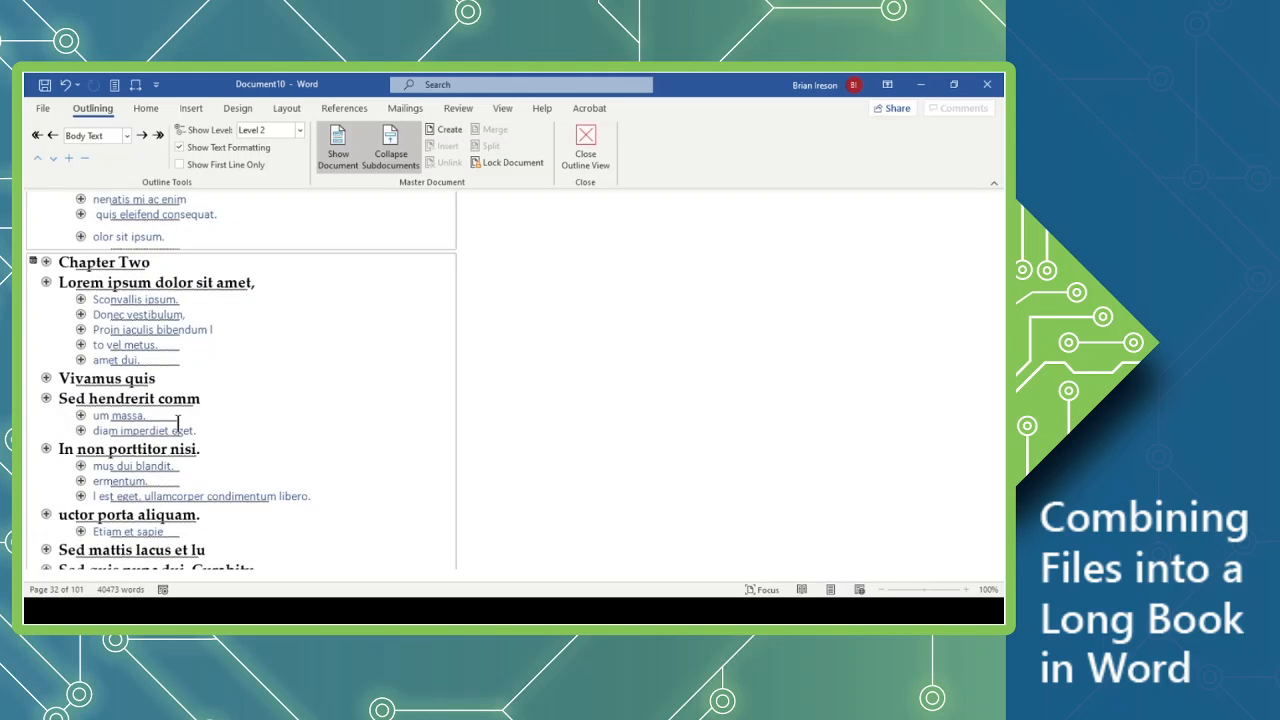
scroll(down, 3)
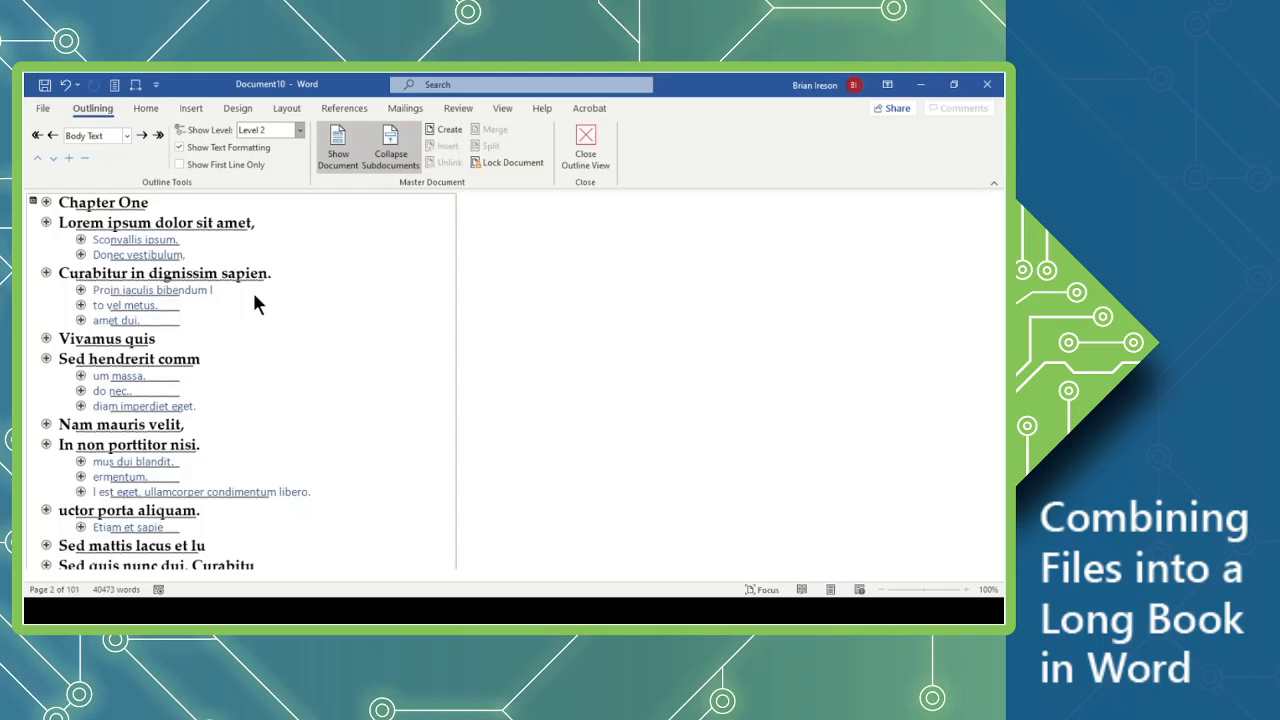
Set Show Level to All Levels, review the body paragraphs, and place the cursor in a chapter heading.
click(299, 130)
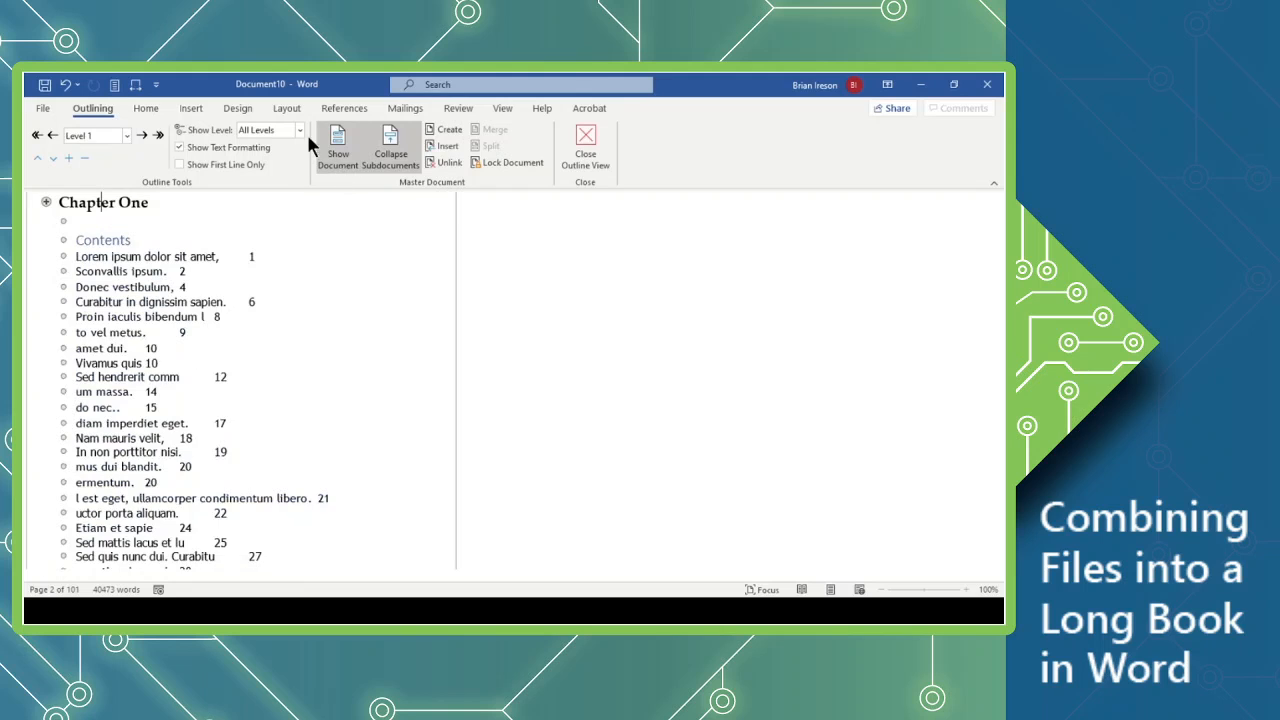
scroll(down, 3)
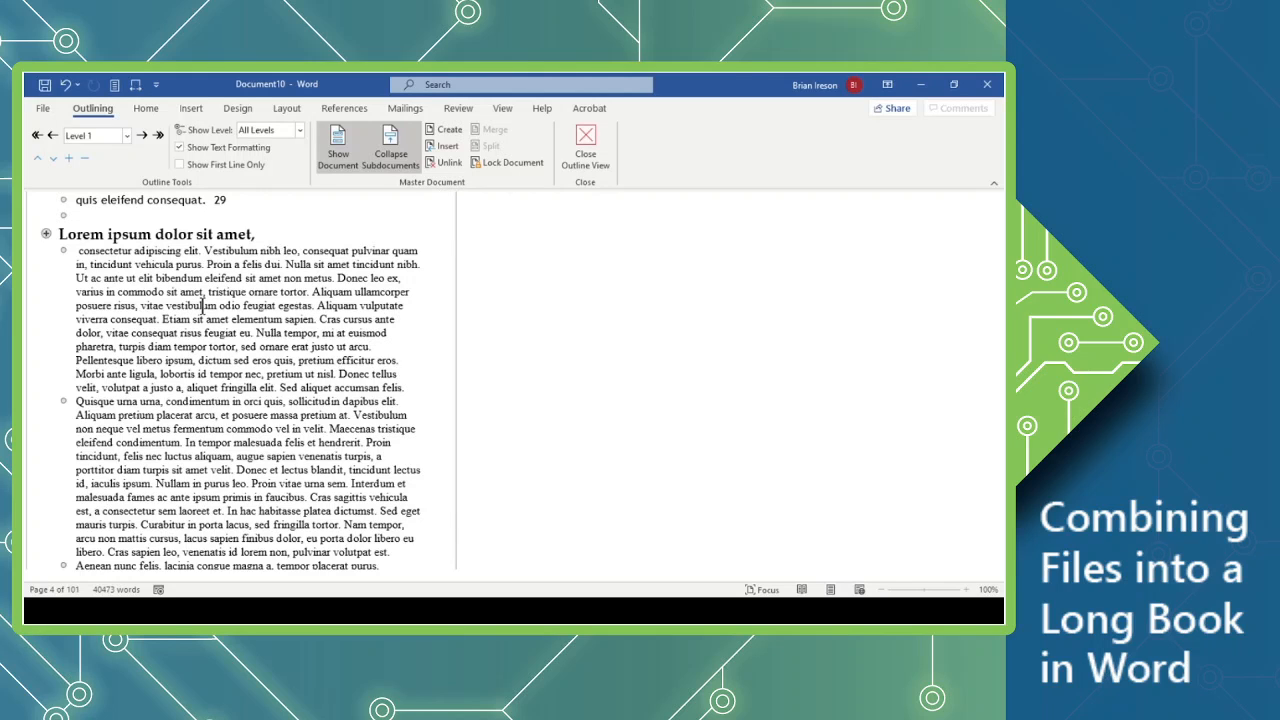
mouse_move(242, 305)
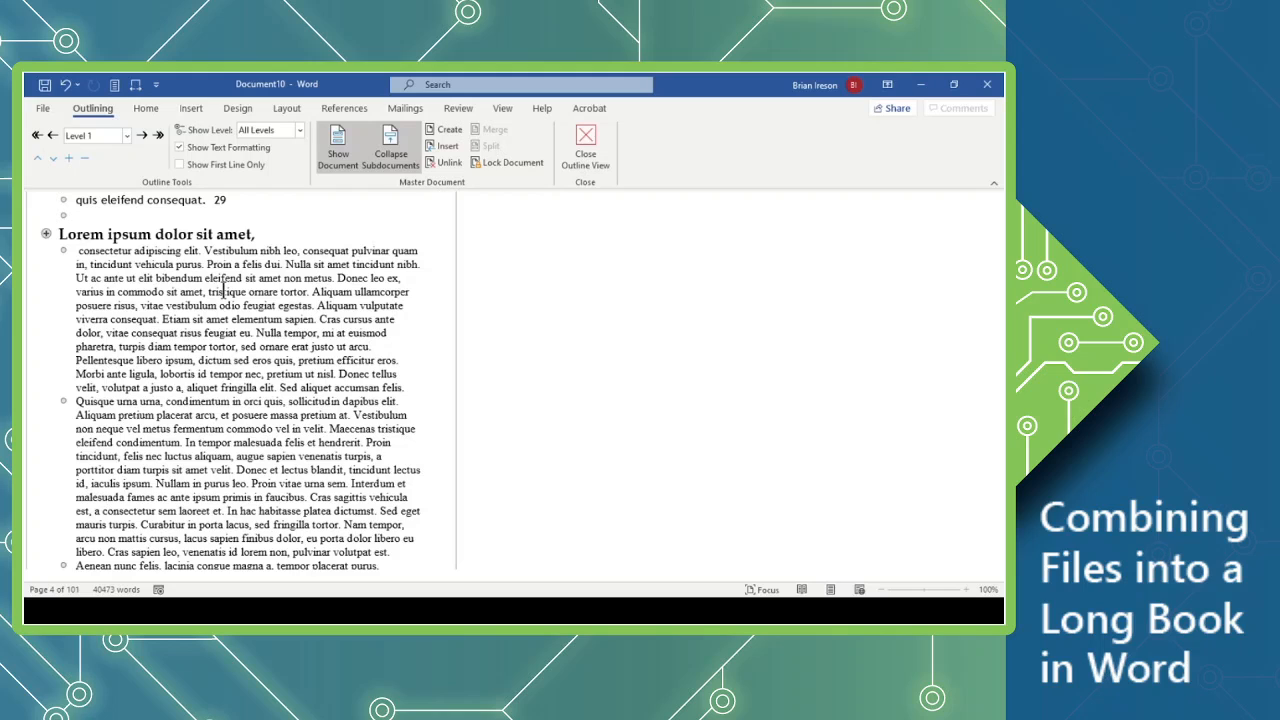
click(215, 234)
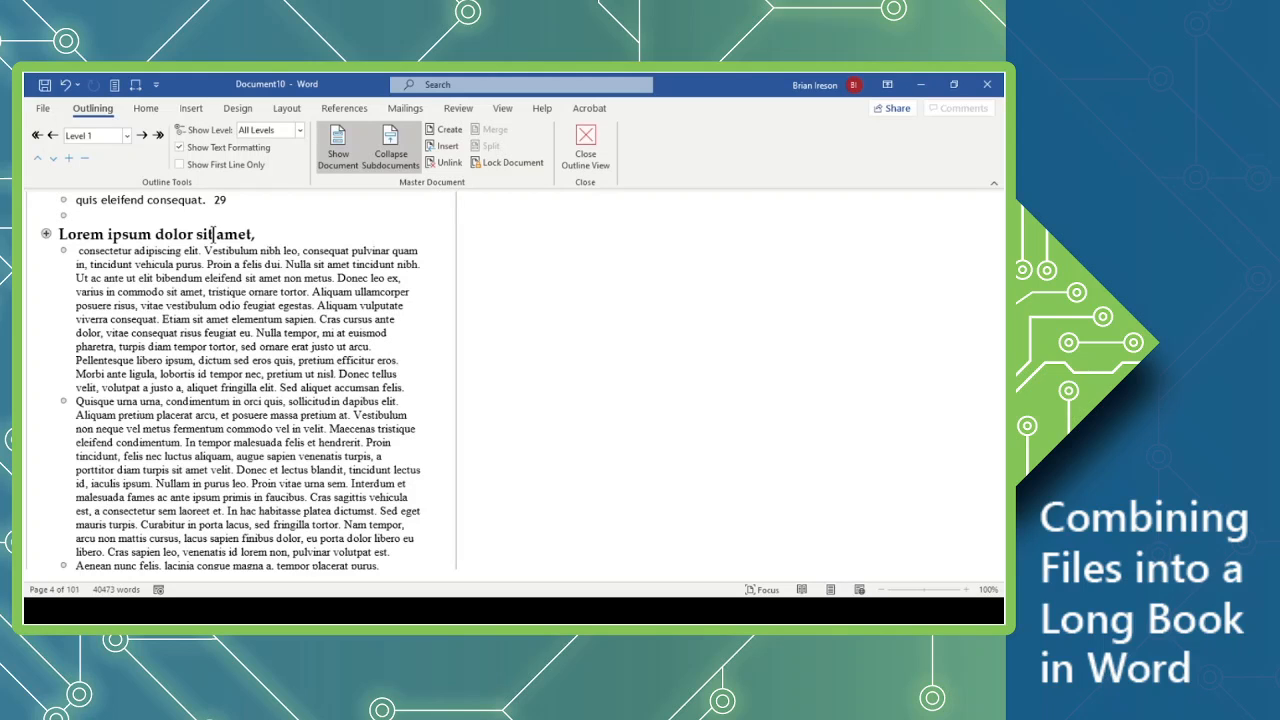
mouse_move(444, 162)
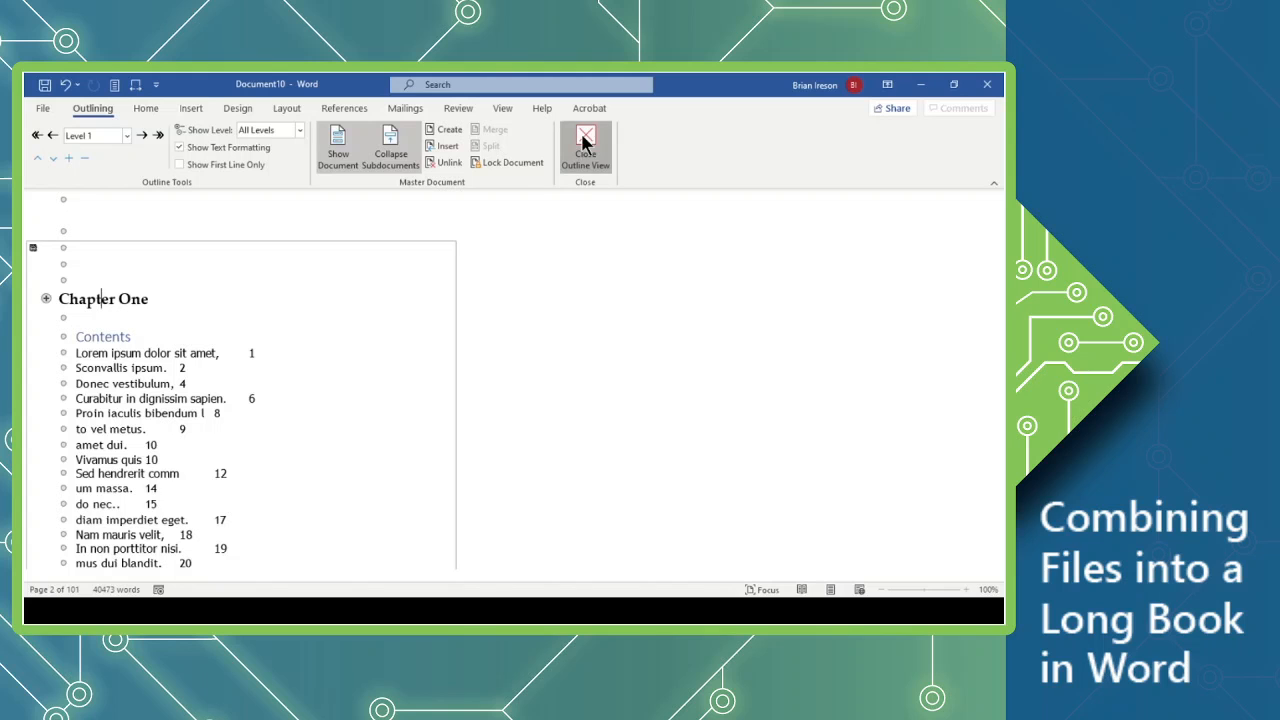
Close Outline View and scroll through the 101-page book in Print Layout.
click(585, 145)
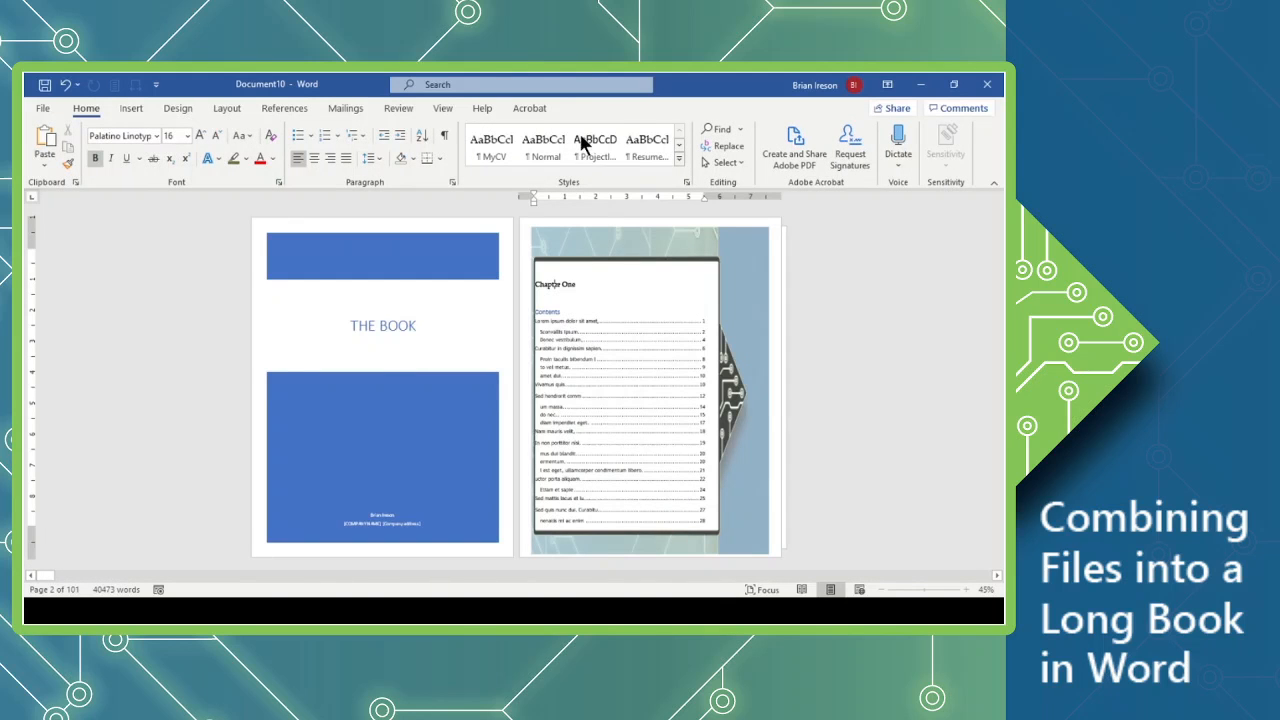
mouse_move(462, 390)
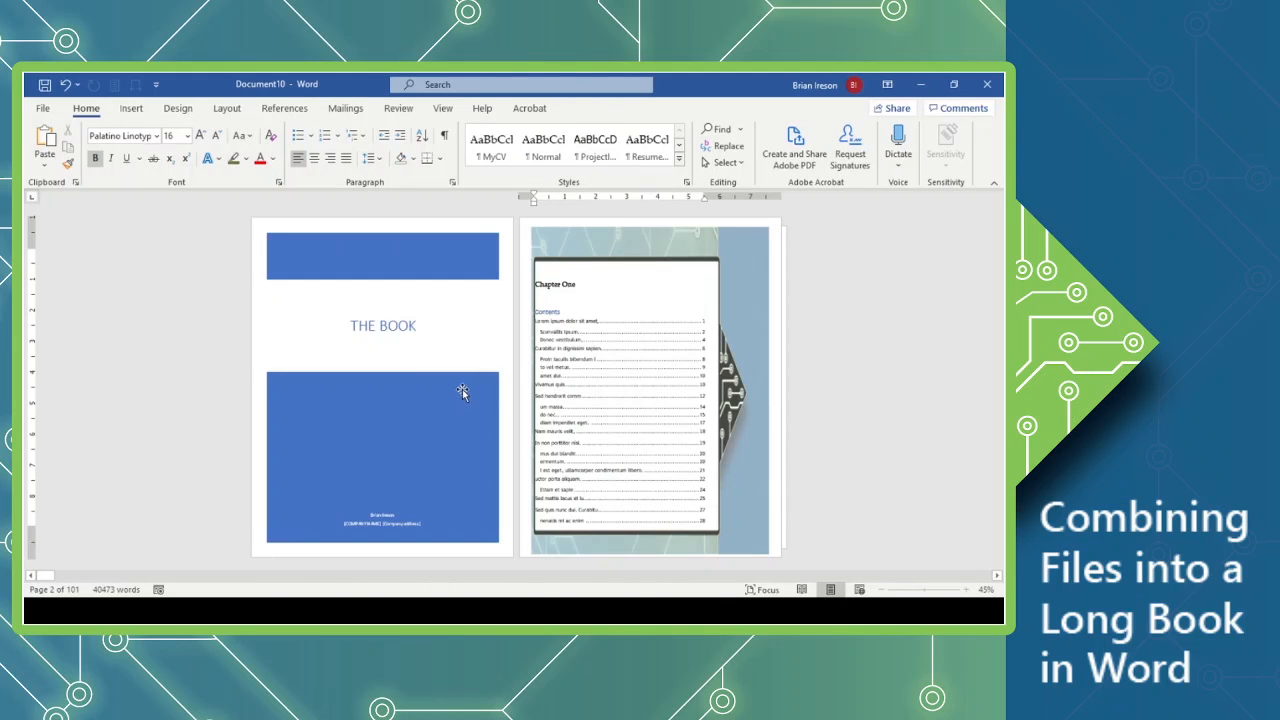
mouse_move(476, 392)
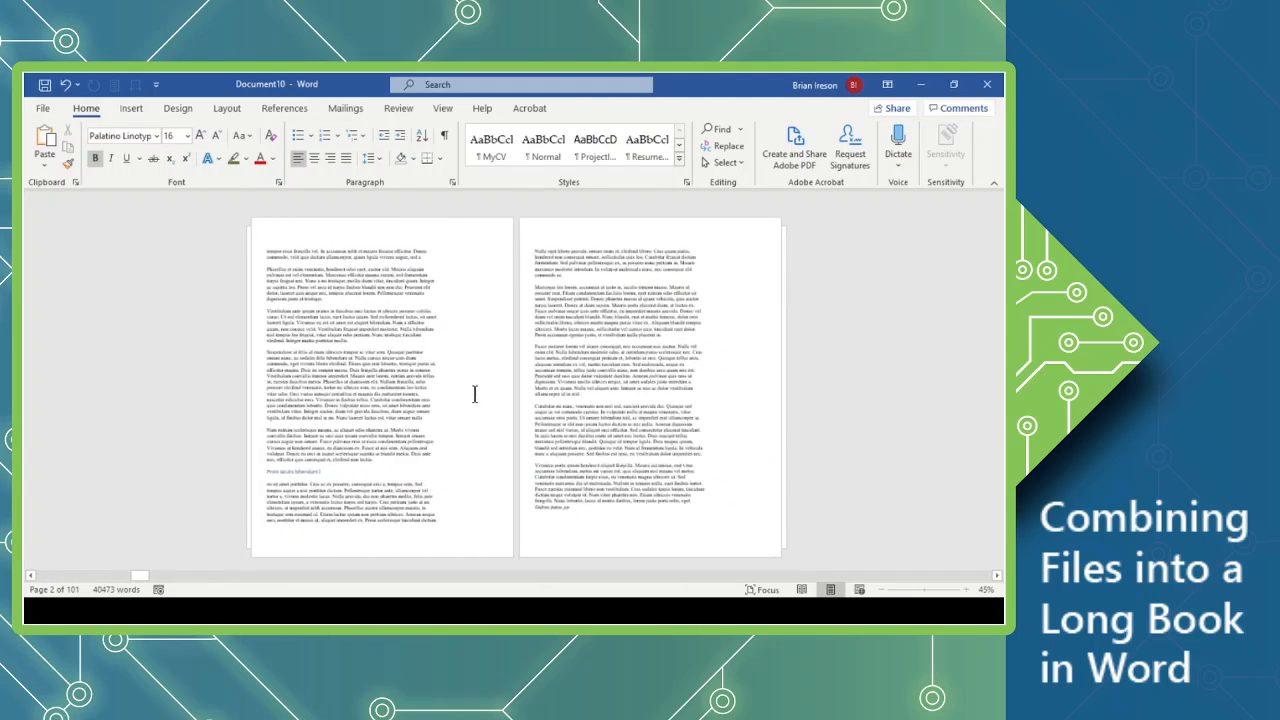
scroll(down, 3)
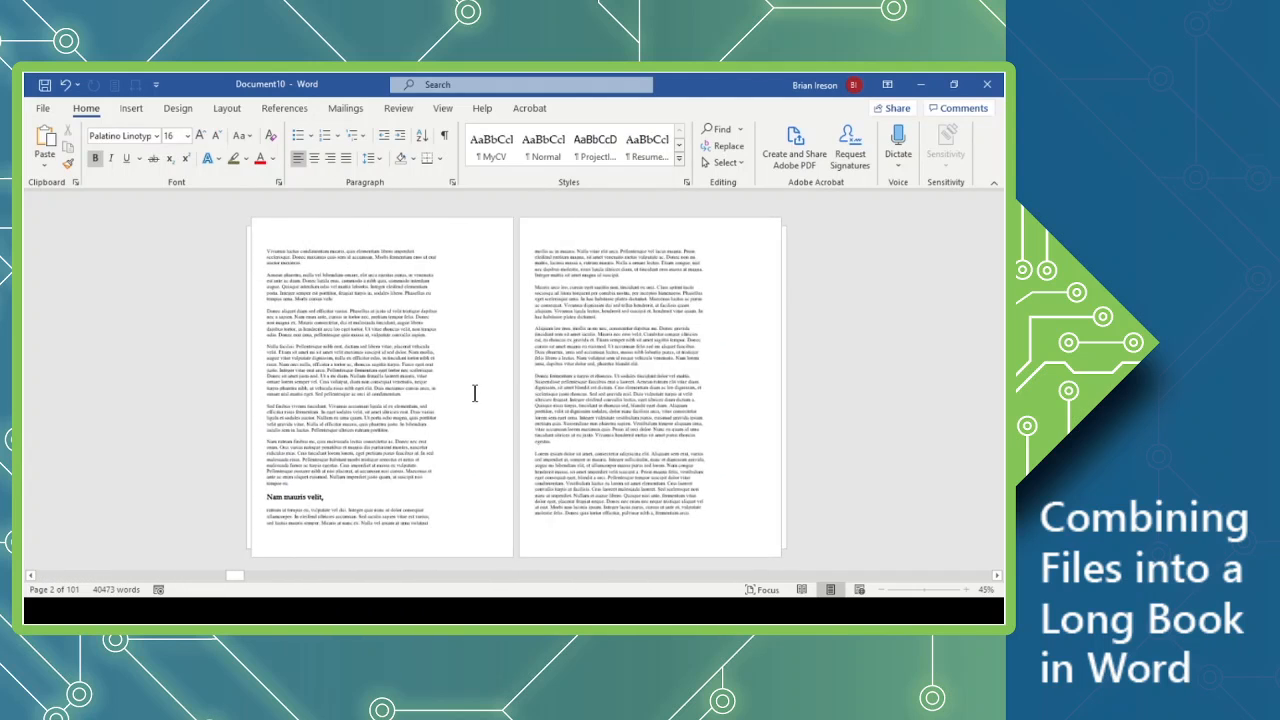
scroll(down, 3)
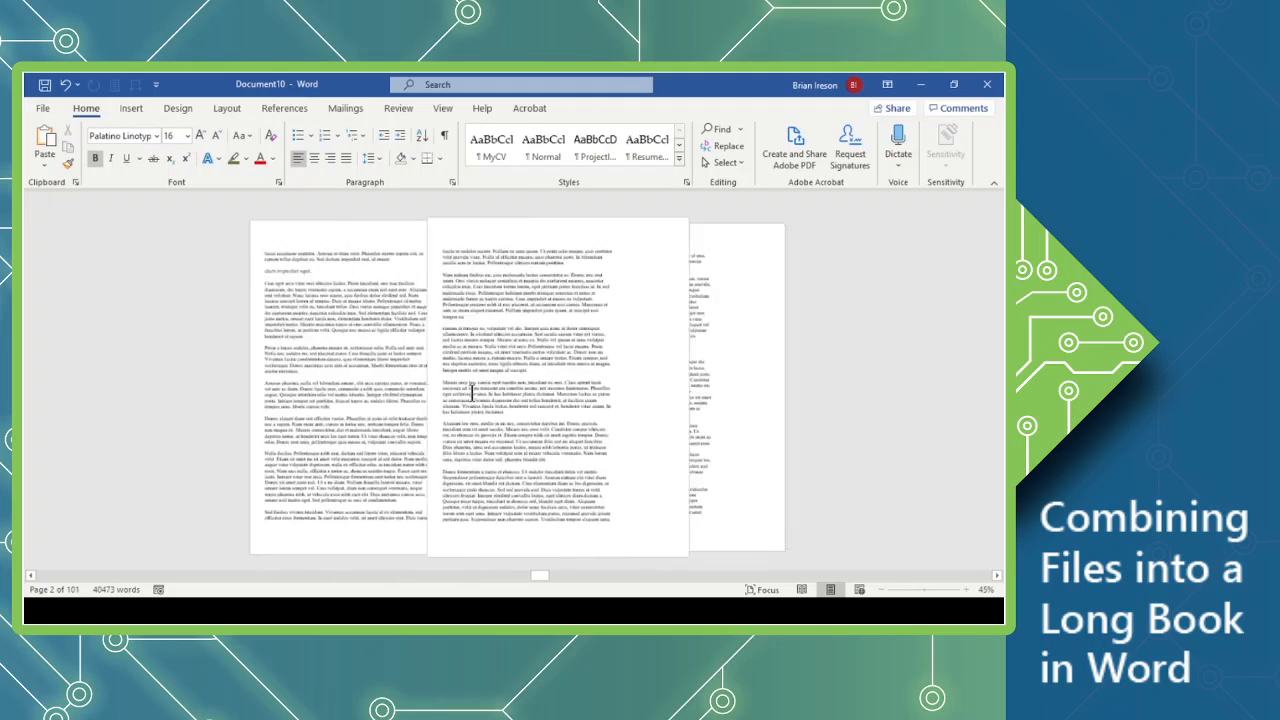
scroll(down, 3)
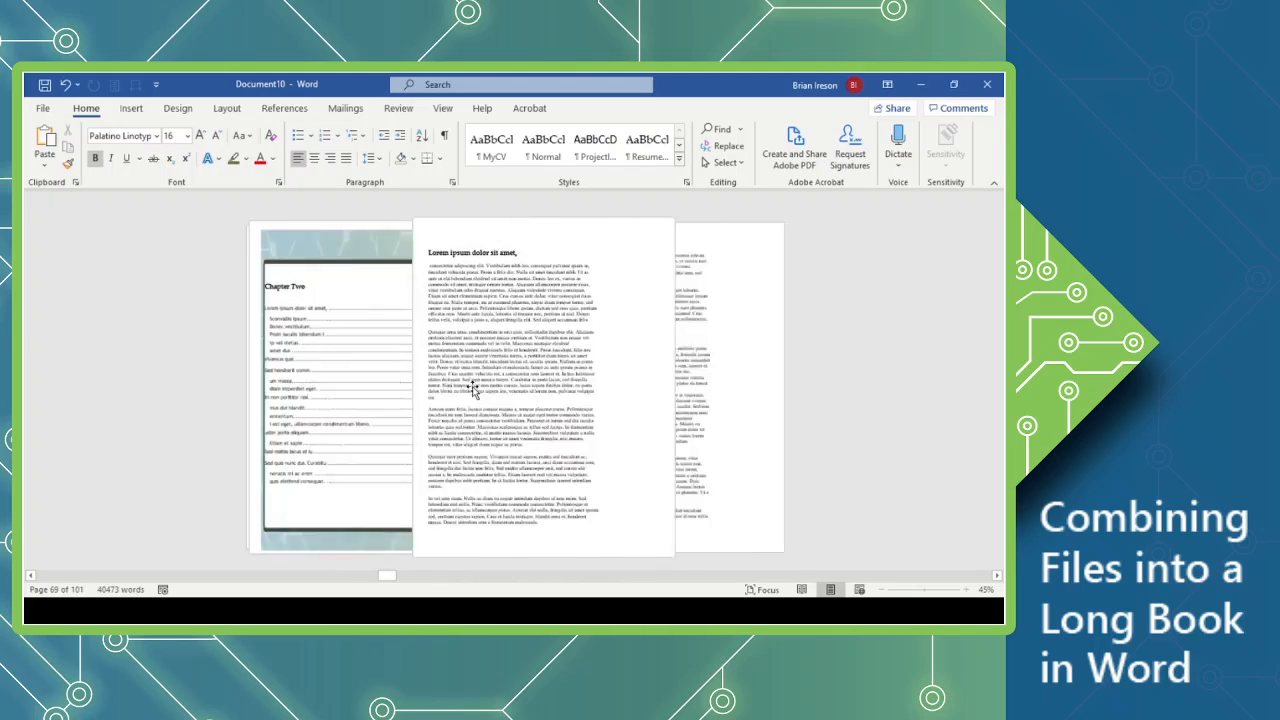
scroll(down, 3)
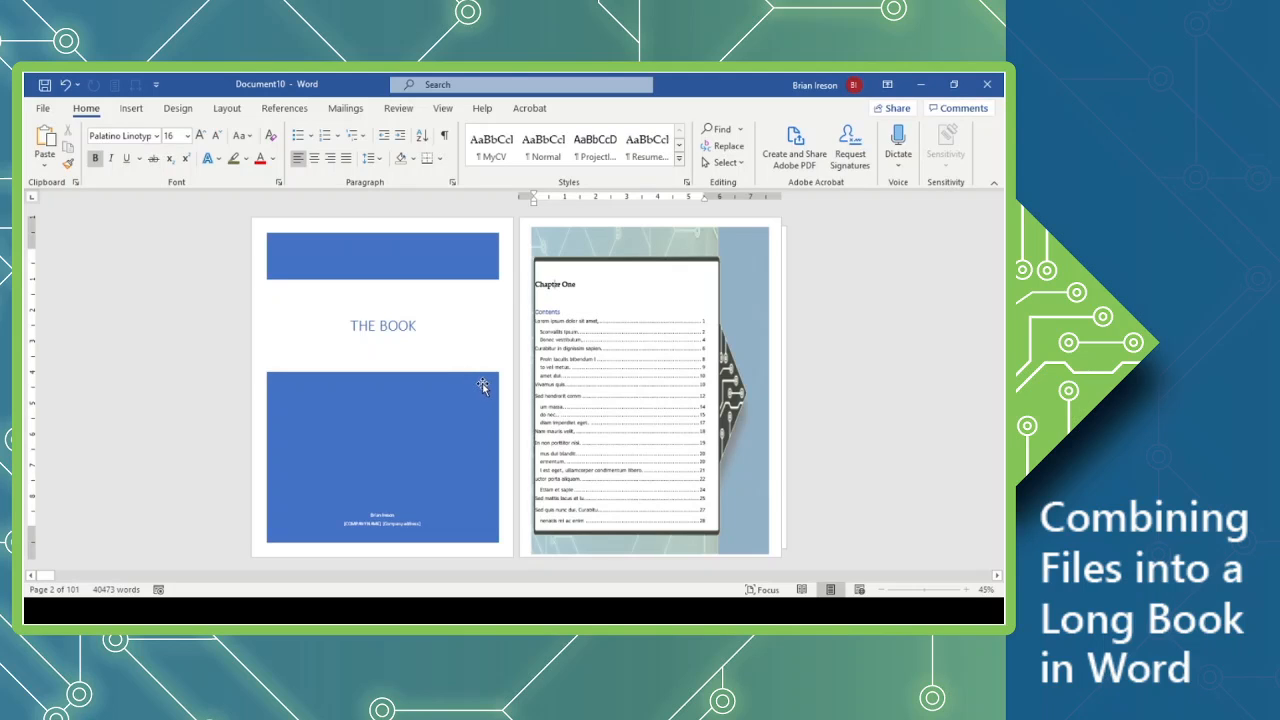
mouse_move(482, 388)
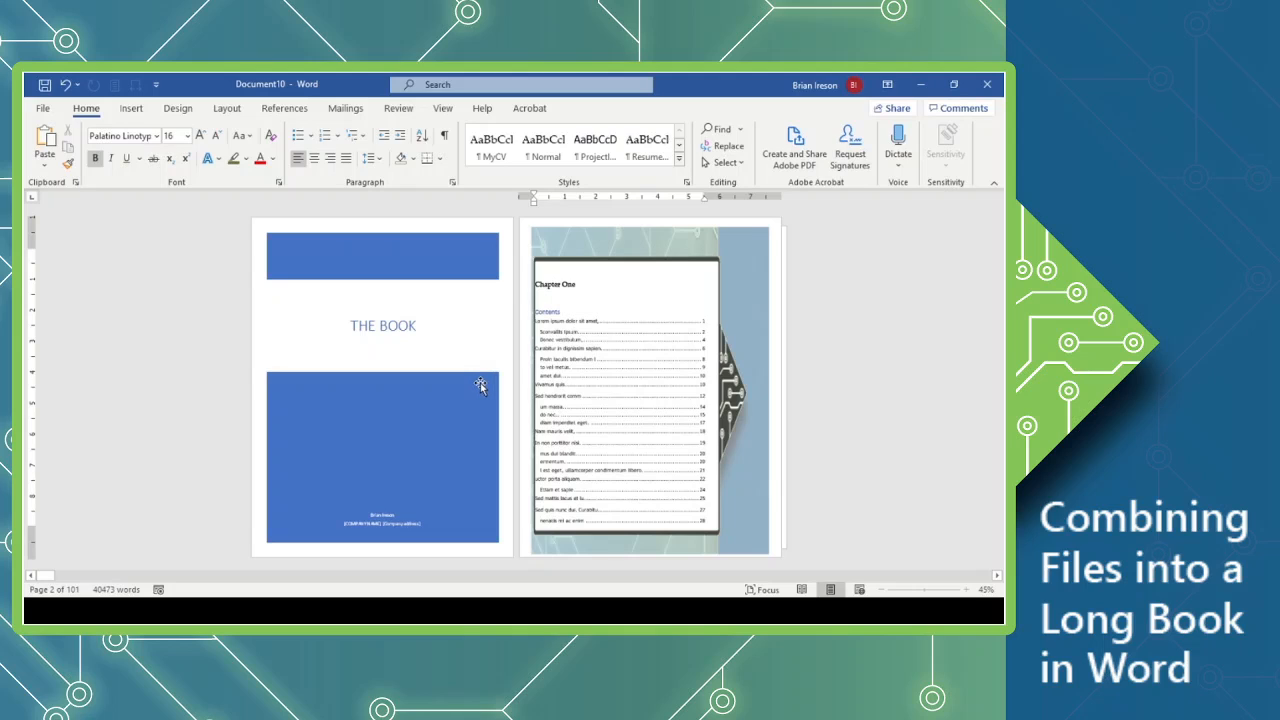